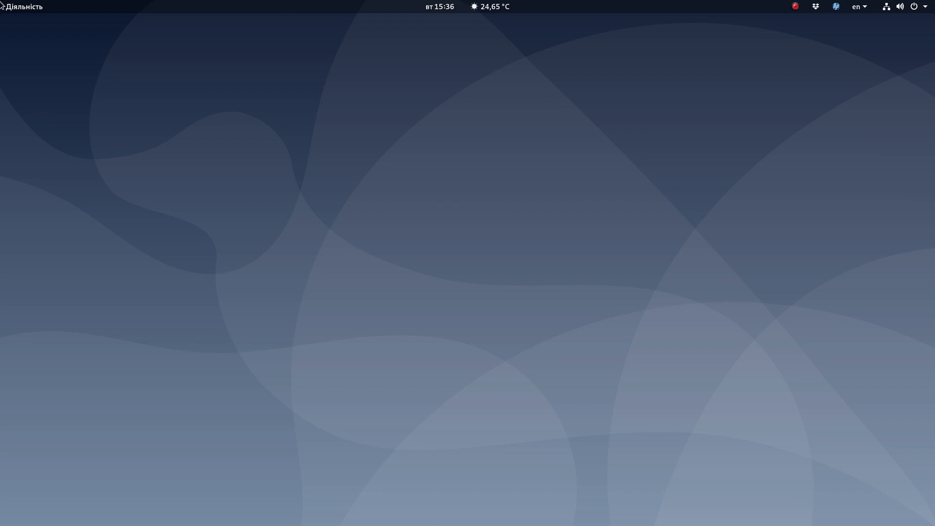
mouse_move(493, 367)
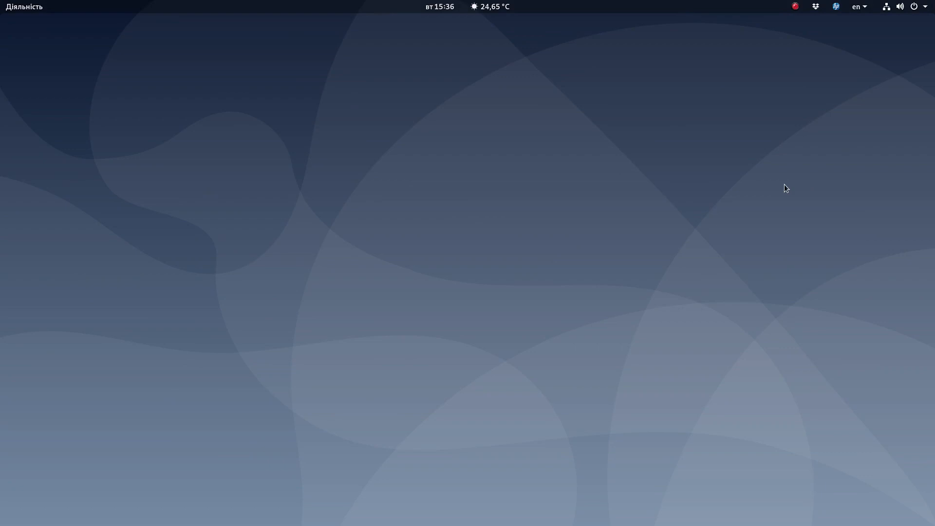
mouse_move(808, 206)
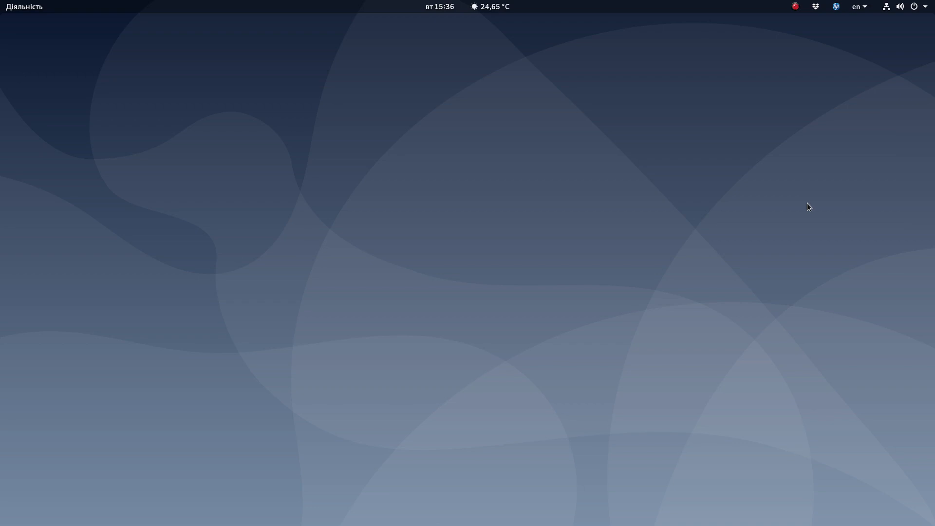
mouse_move(749, 50)
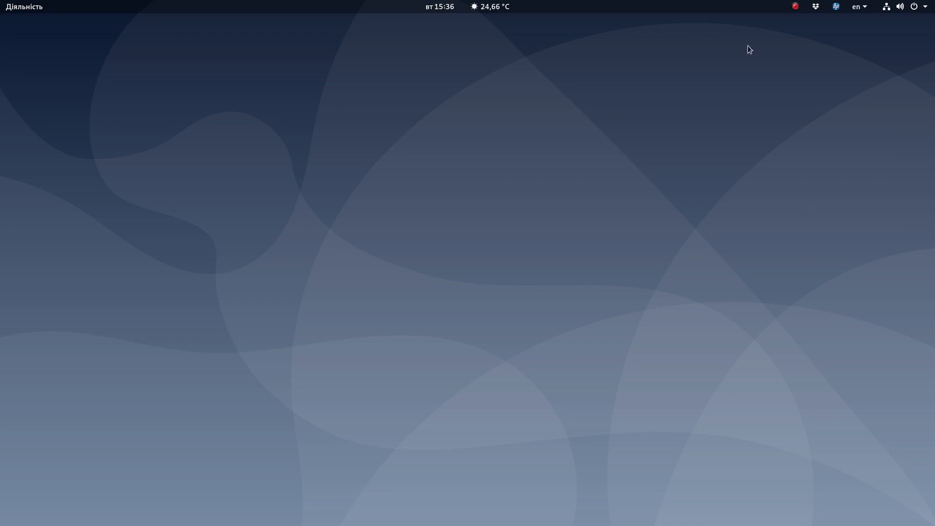
mouse_move(674, 233)
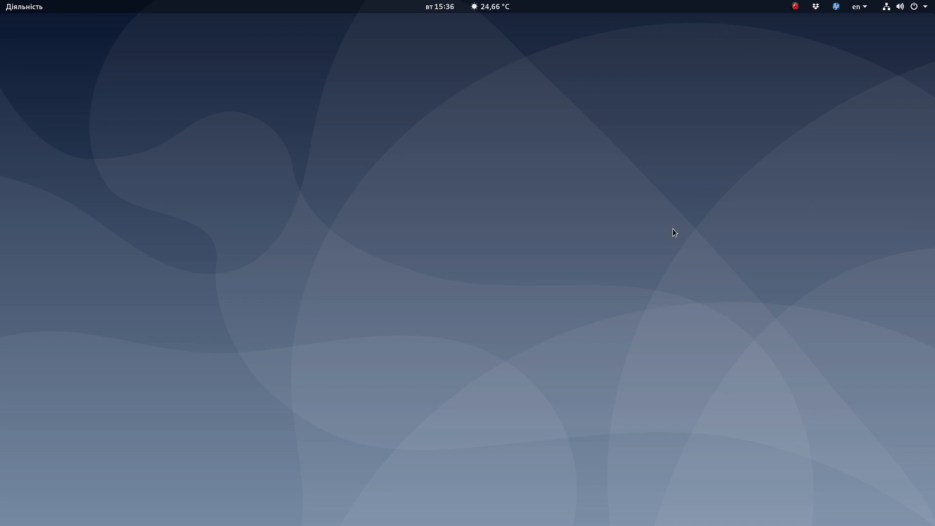
mouse_move(698, 224)
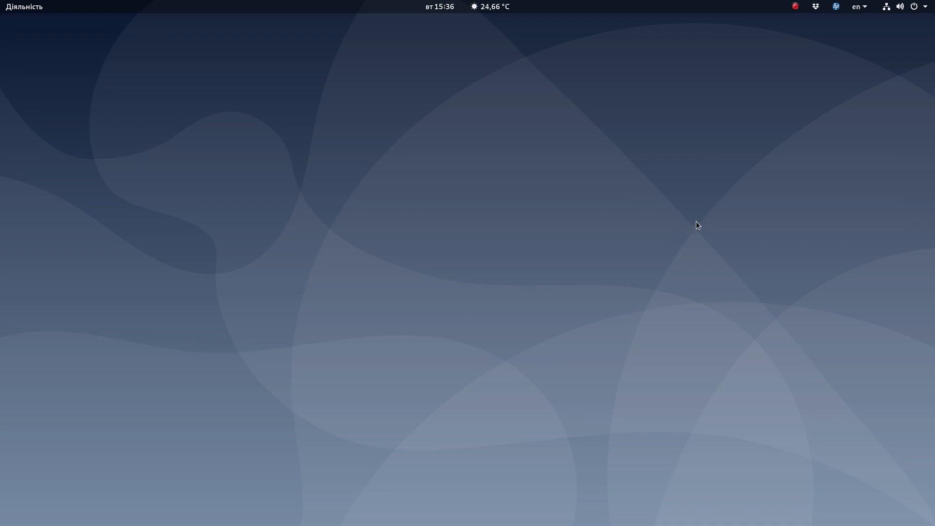
Step: Switch the keyboard input language to Ukrainian from the top-bar indicator
left_click(855, 6)
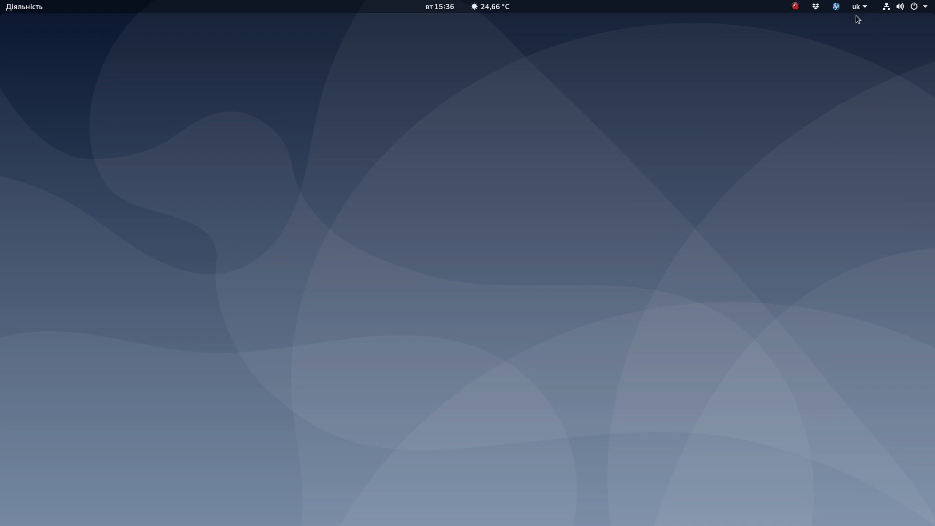
key("super+space")
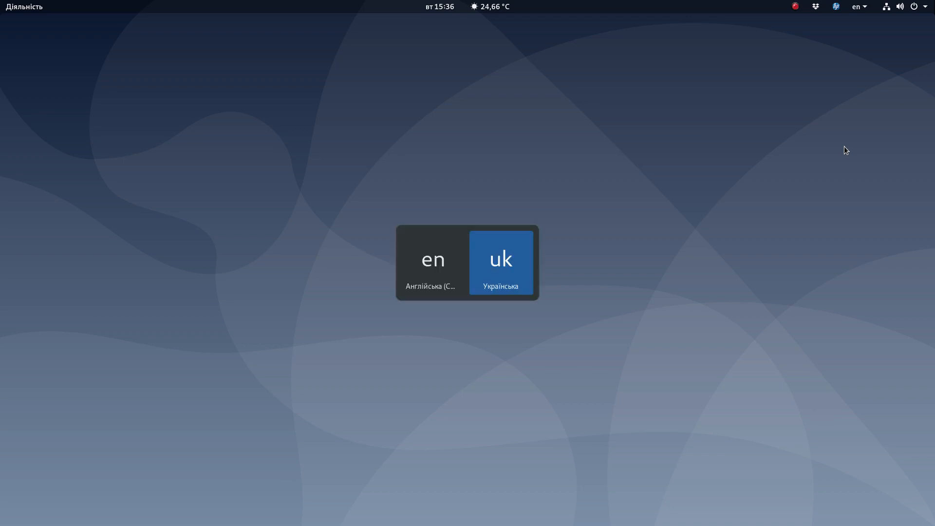
key("Super+space")
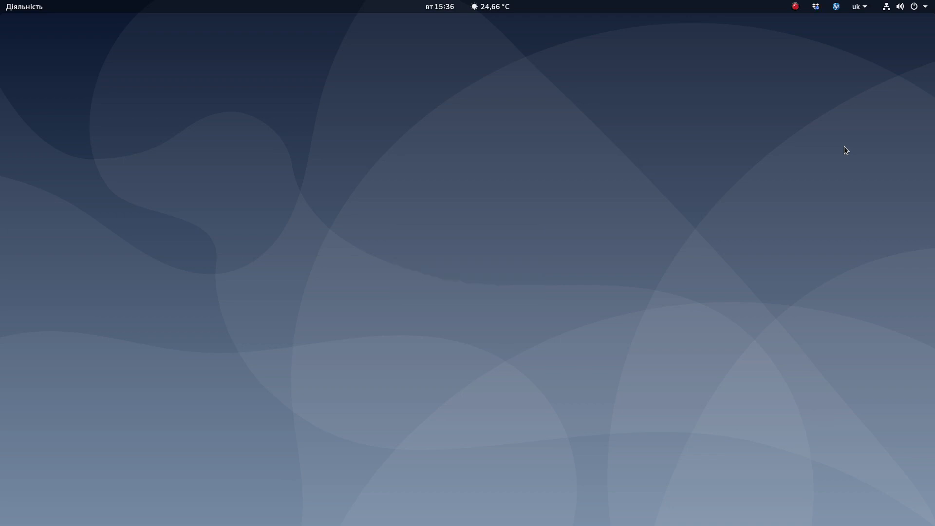
left_click(857, 6)
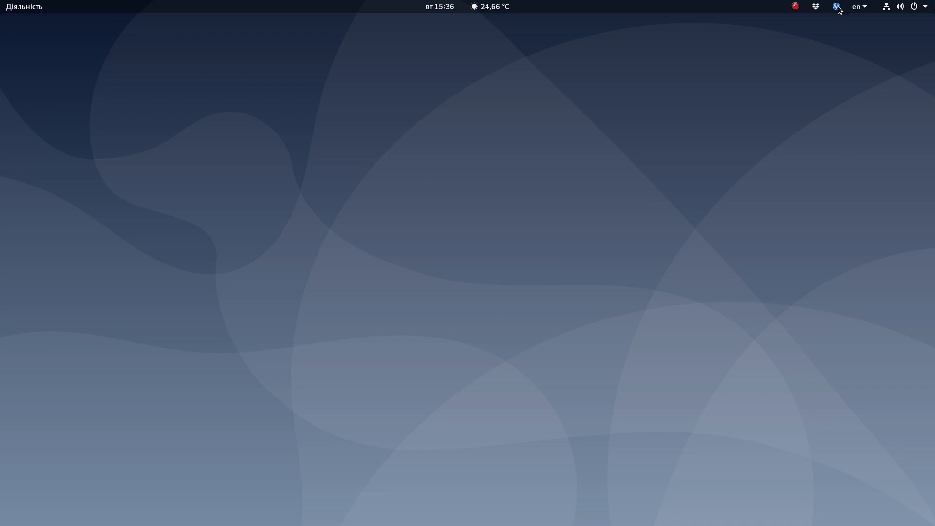
mouse_move(862, 14)
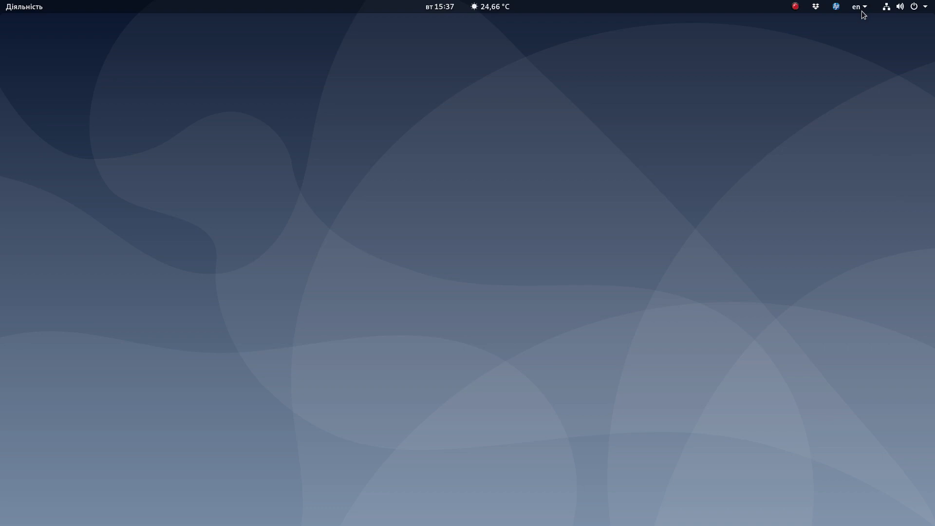
Step: Show the full grid of installed applications from the Activities overview and launch Firefox ESR
left_click(25, 7)
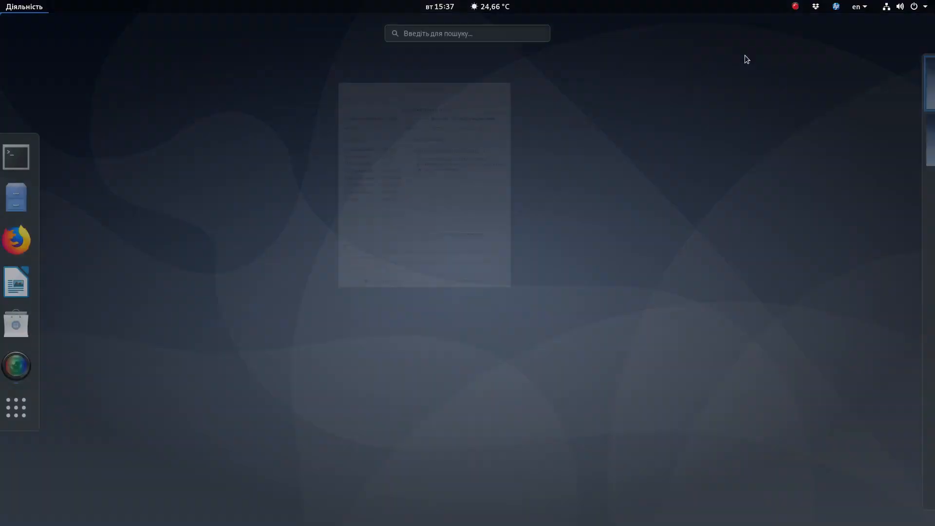
left_click(16, 240)
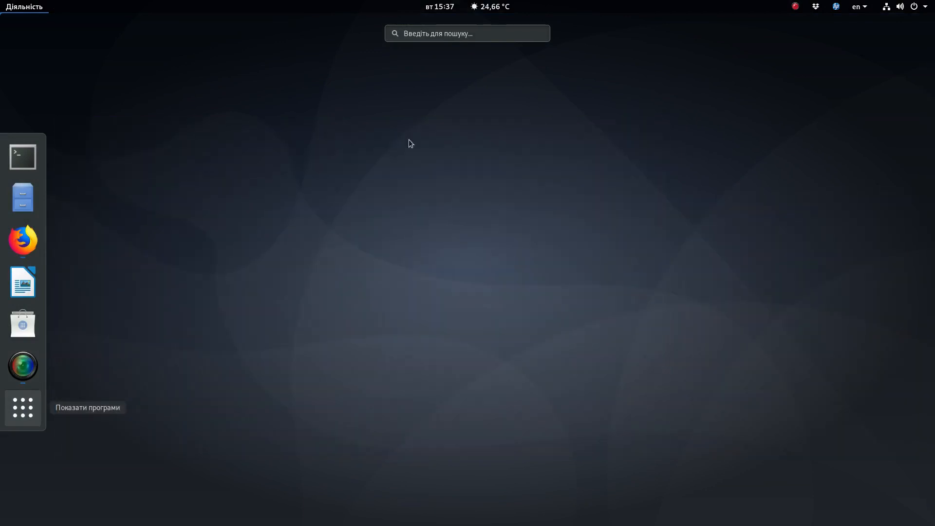
left_click(23, 408)
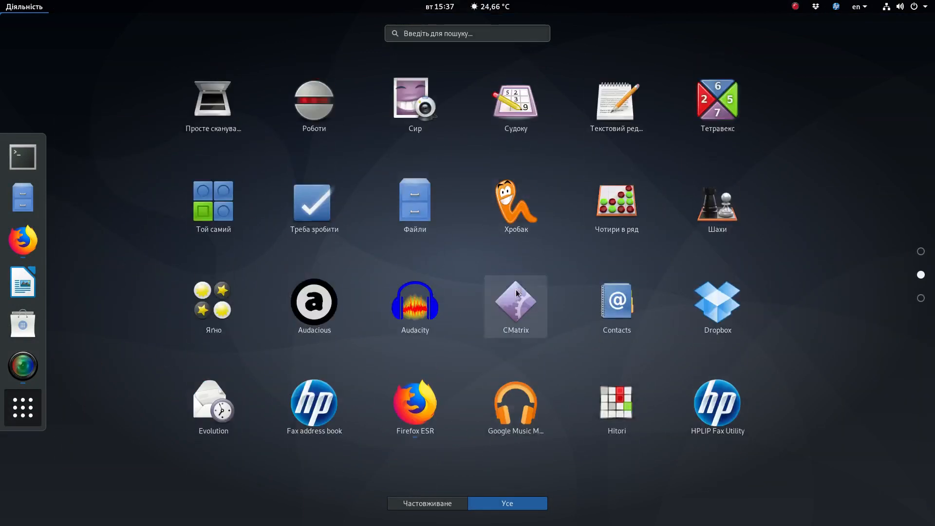
type("a")
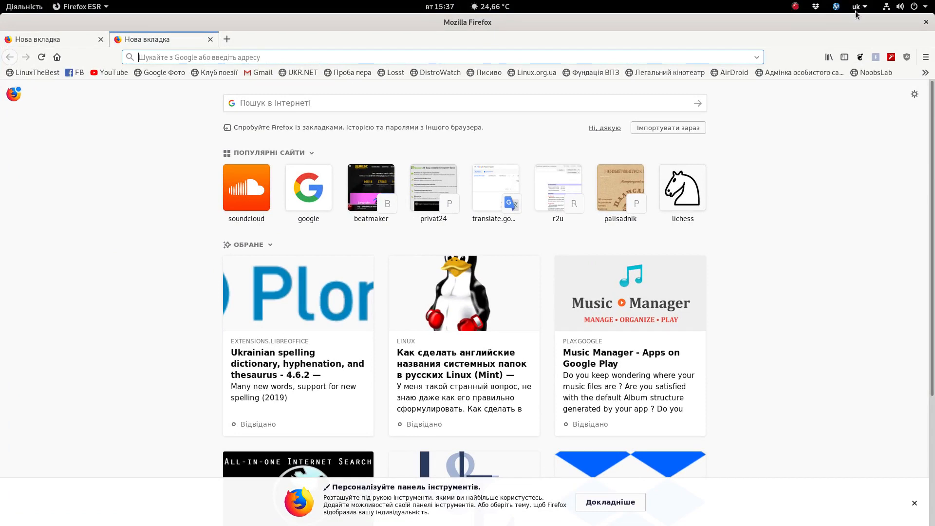
Step: Enter фі in the Firefox address bar to bring up matching suggestions
left_click(239, 58)
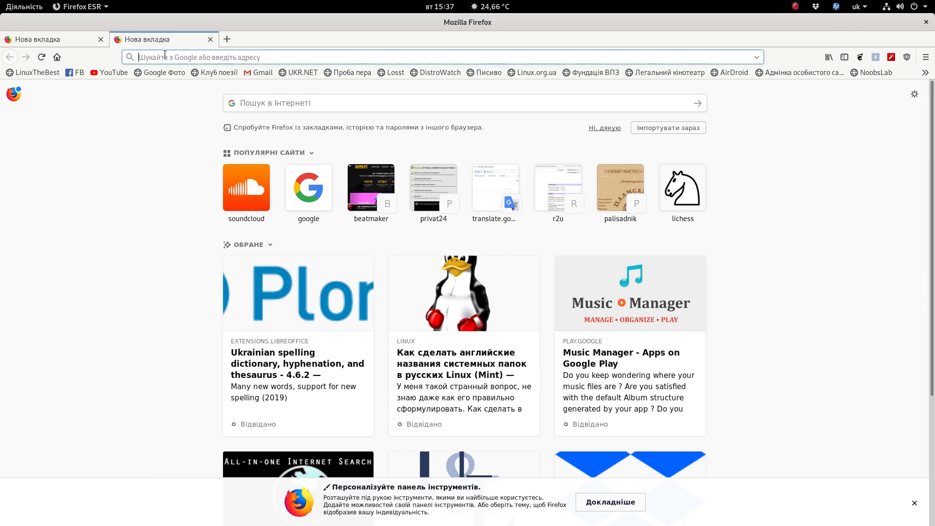
type("фі")
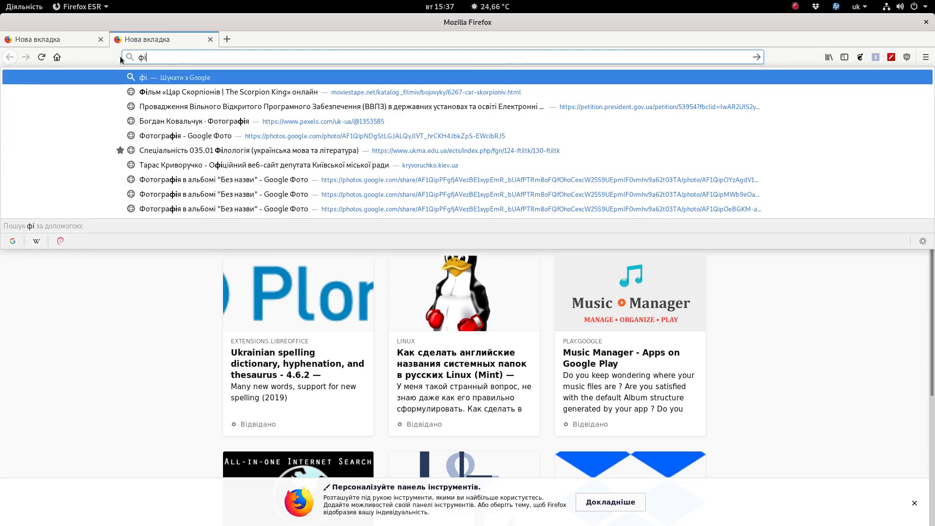
mouse_move(126, 277)
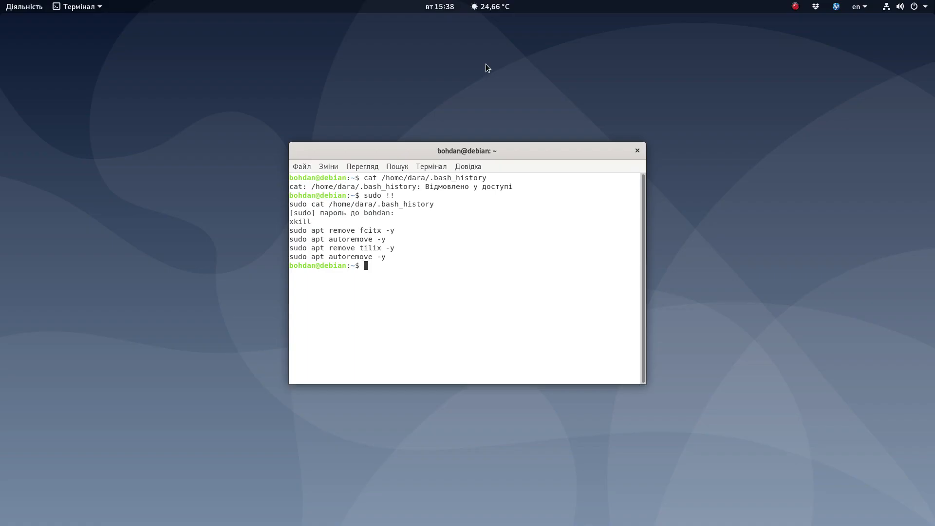
mouse_move(511, 216)
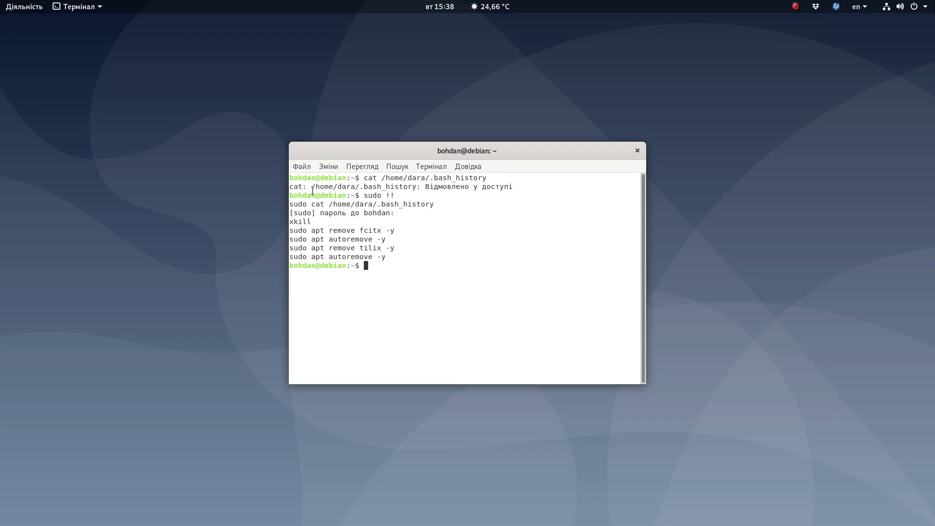
double_click(368, 187)
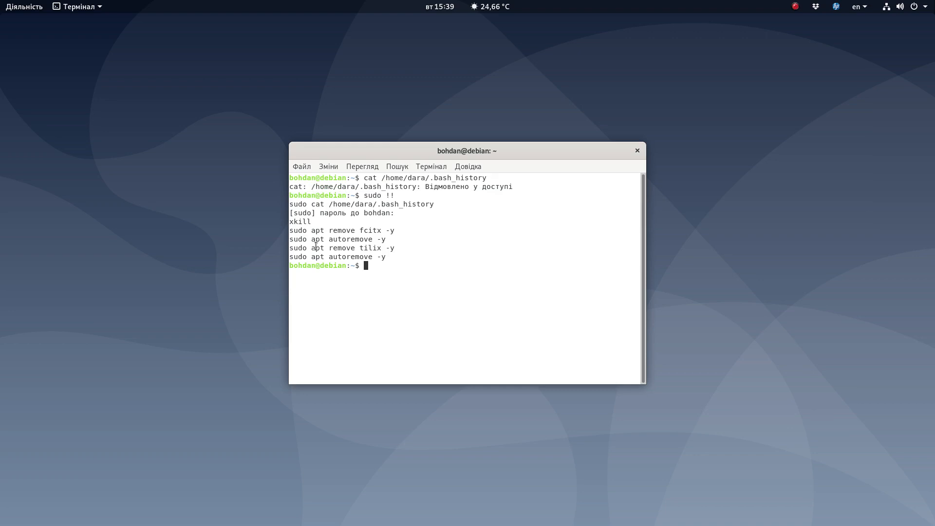
left_click_drag(327, 229, 373, 239)
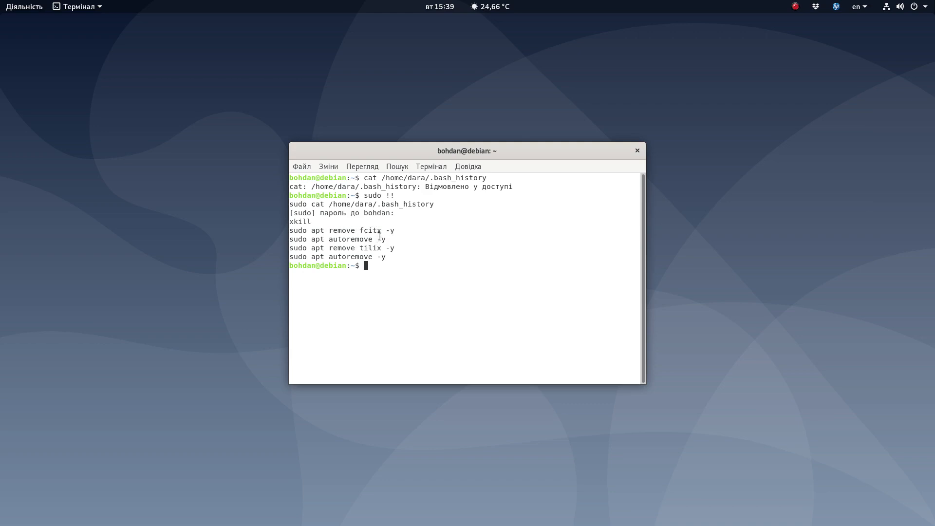
mouse_move(363, 229)
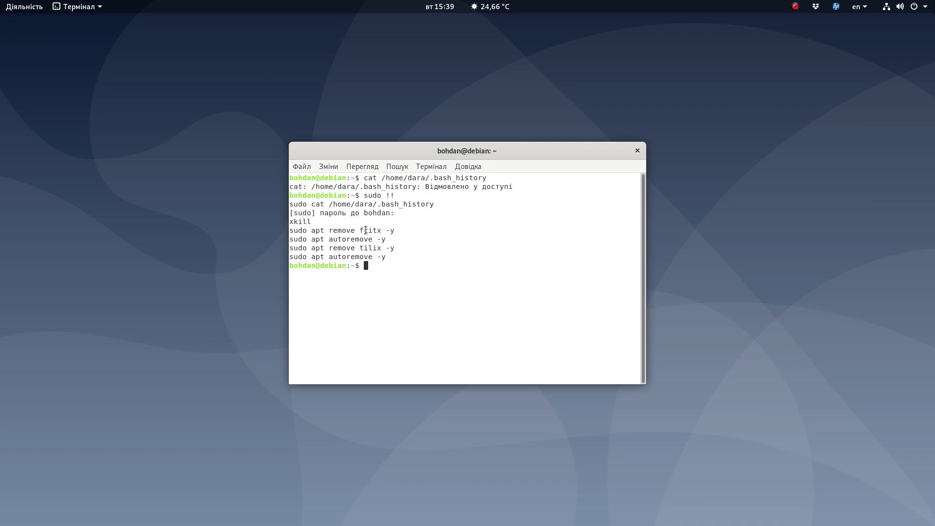
double_click(369, 230)
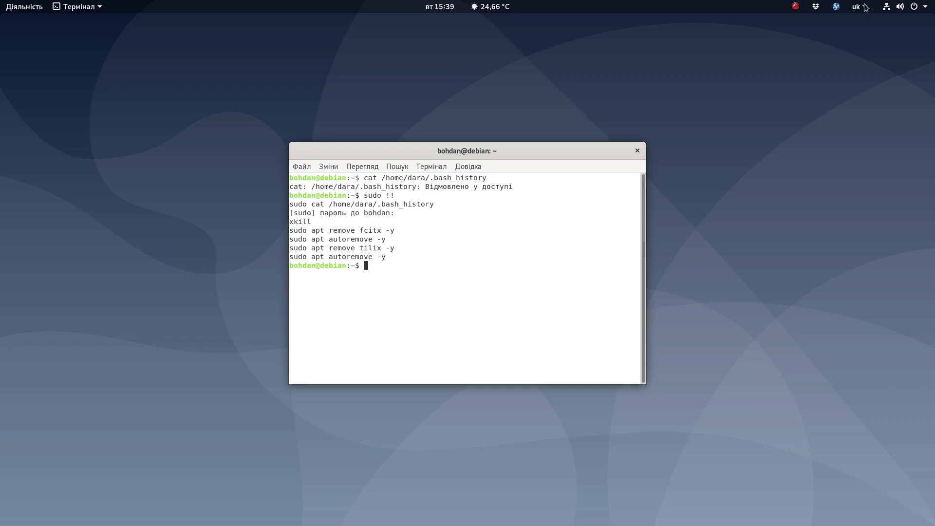
mouse_move(860, 35)
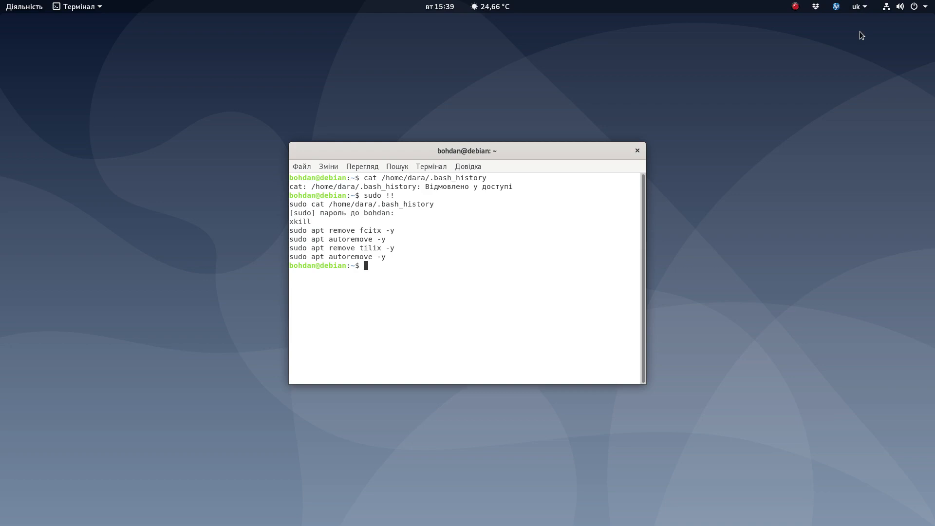
mouse_move(719, 179)
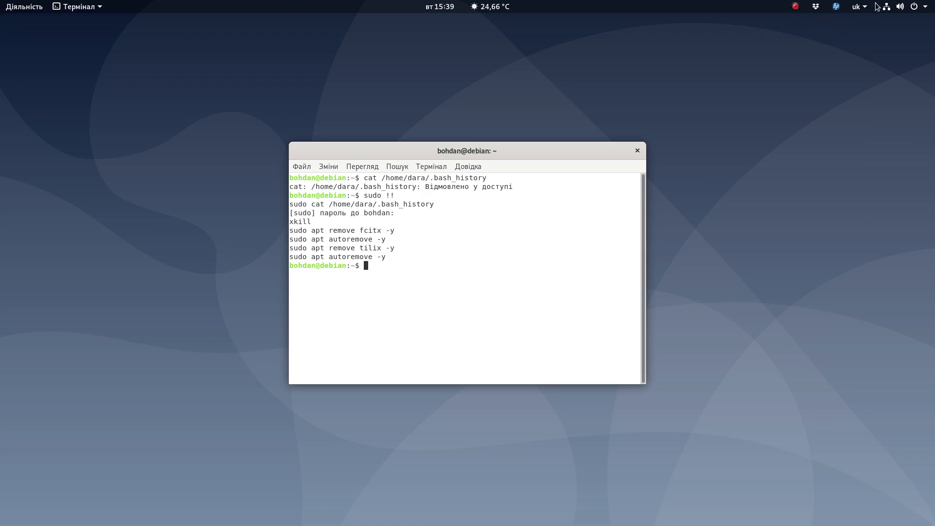
mouse_move(859, 27)
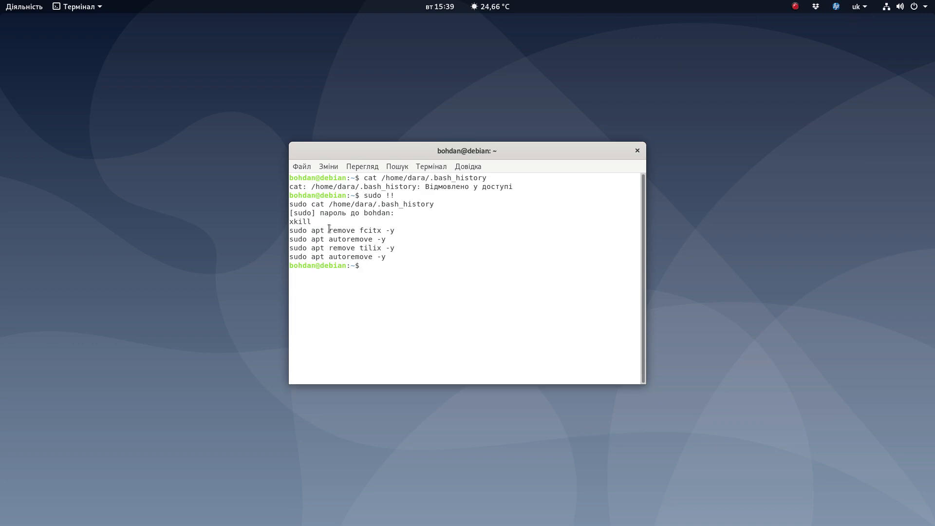
Step: Select the package name fcitx in the printed shell history
double_click(352, 230)
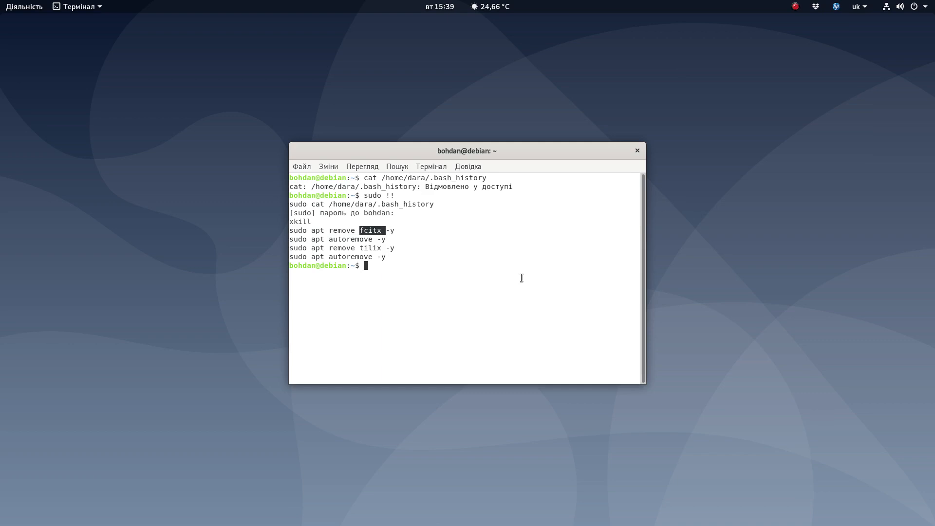
mouse_move(385, 232)
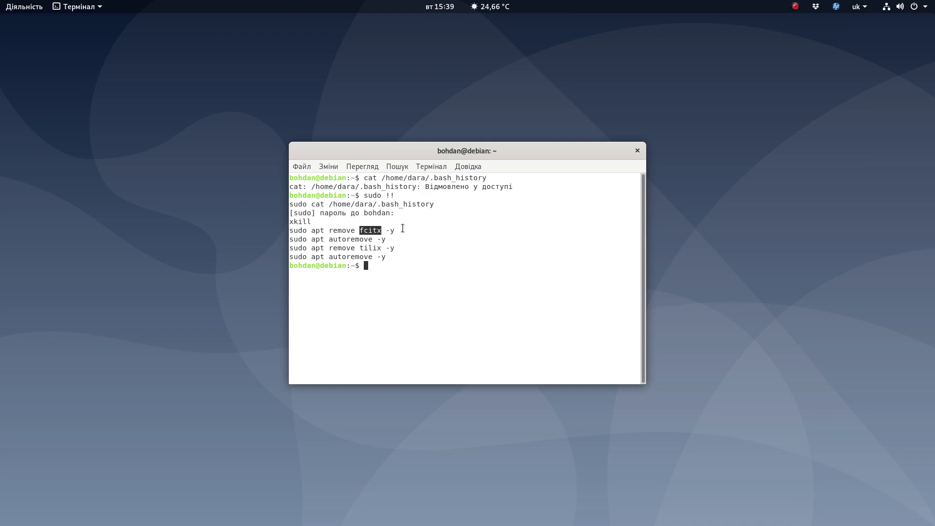
mouse_move(456, 223)
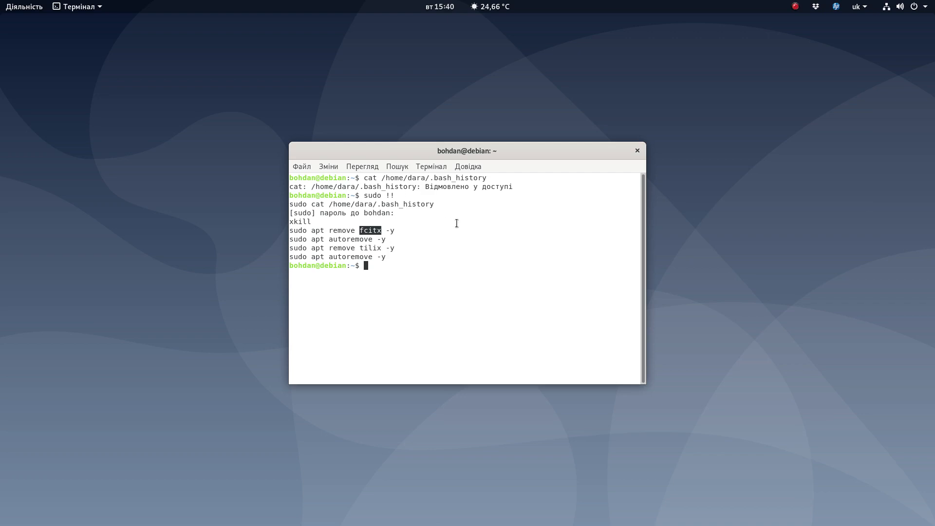
mouse_move(438, 274)
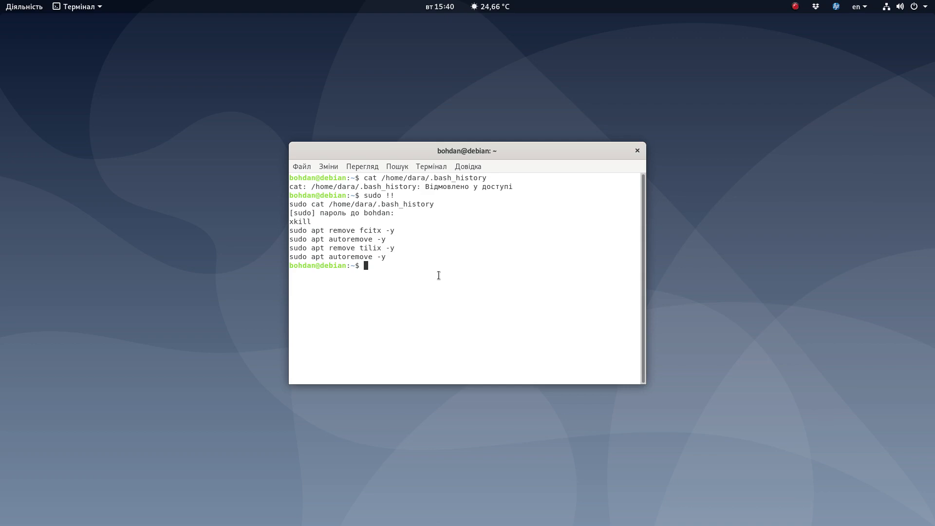
Step: Start 'sudo apt install gnome-shell-extension-*' and list the matching packages
type("sudo apt install")
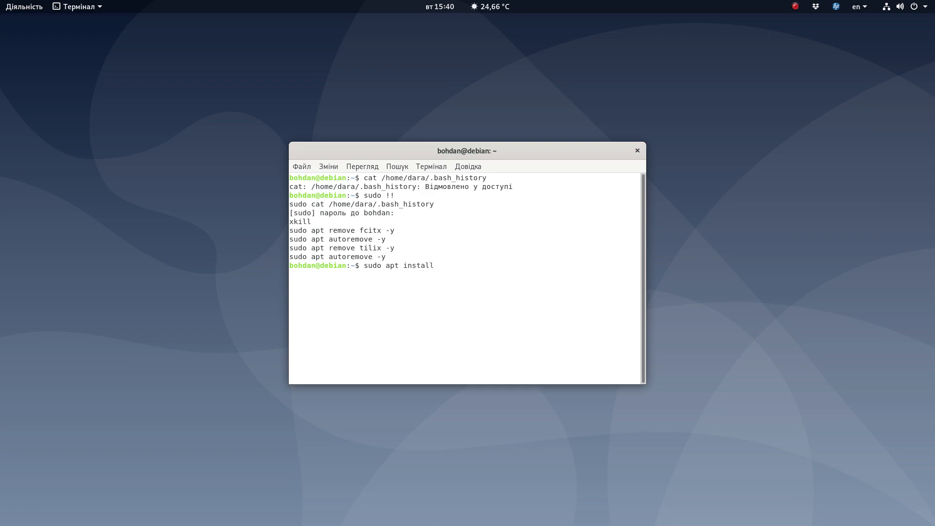
type("gnome-ex")
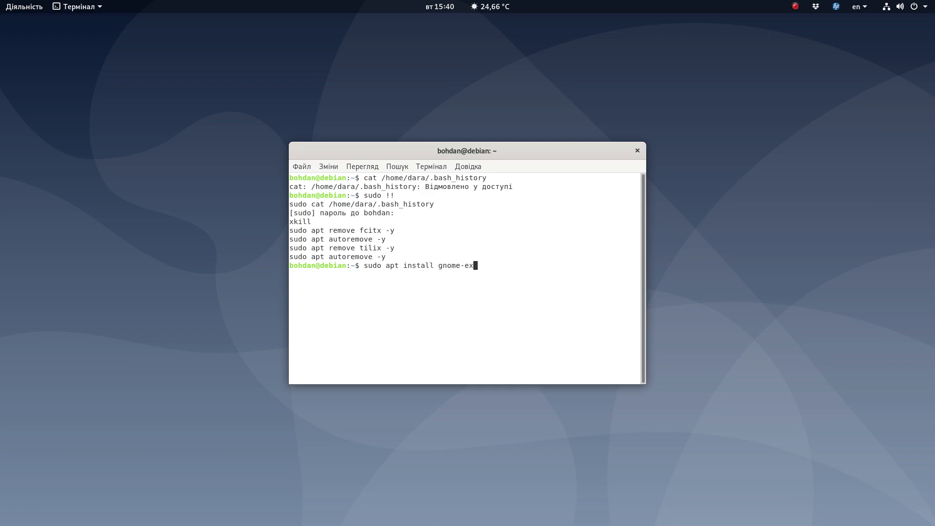
type("tra-icons")
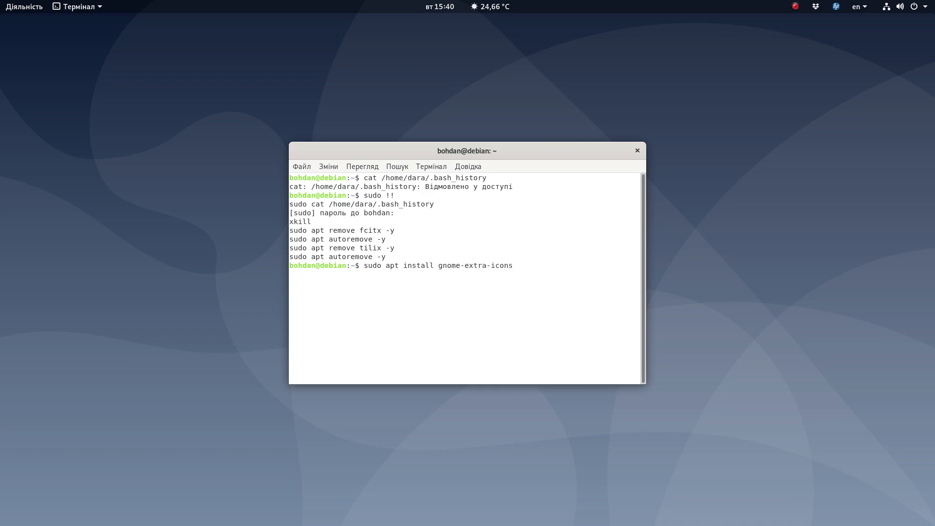
key("BackSpace")
type("sg")
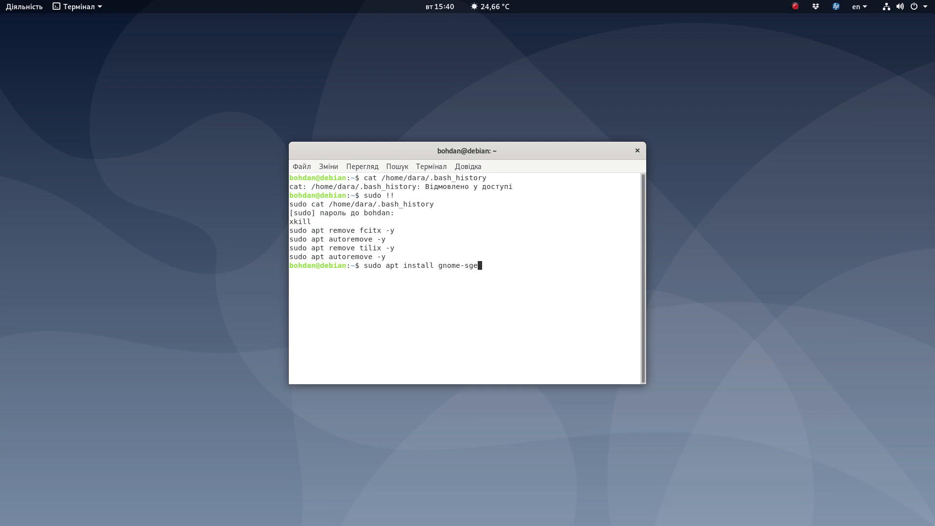
type("hell-extension")
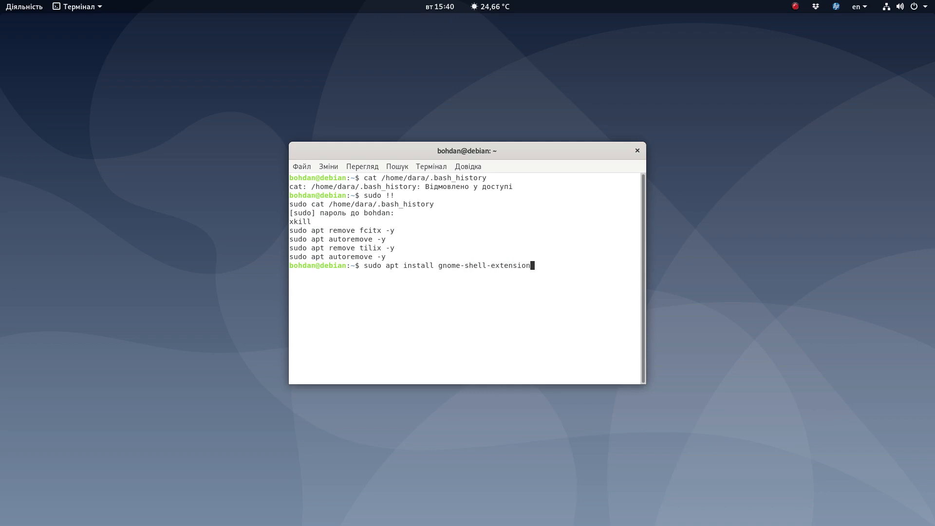
type("-*^?")
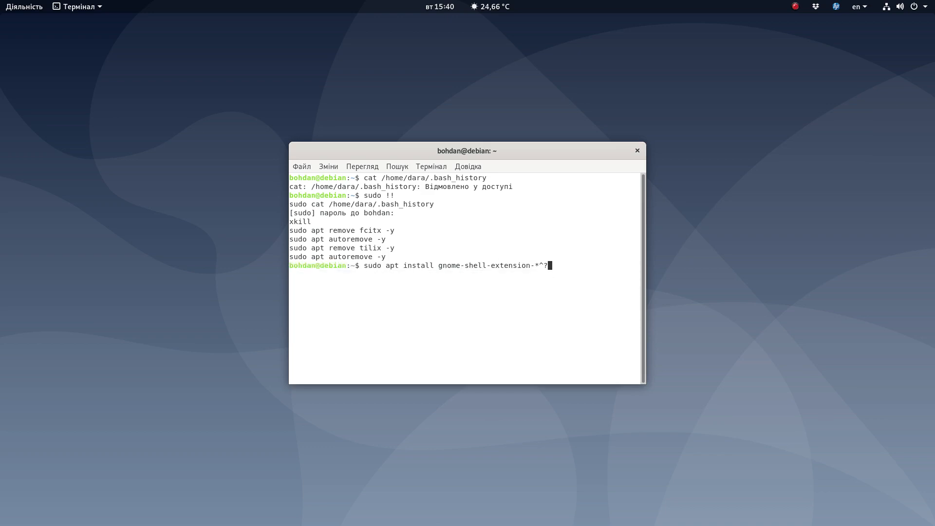
key("Return")
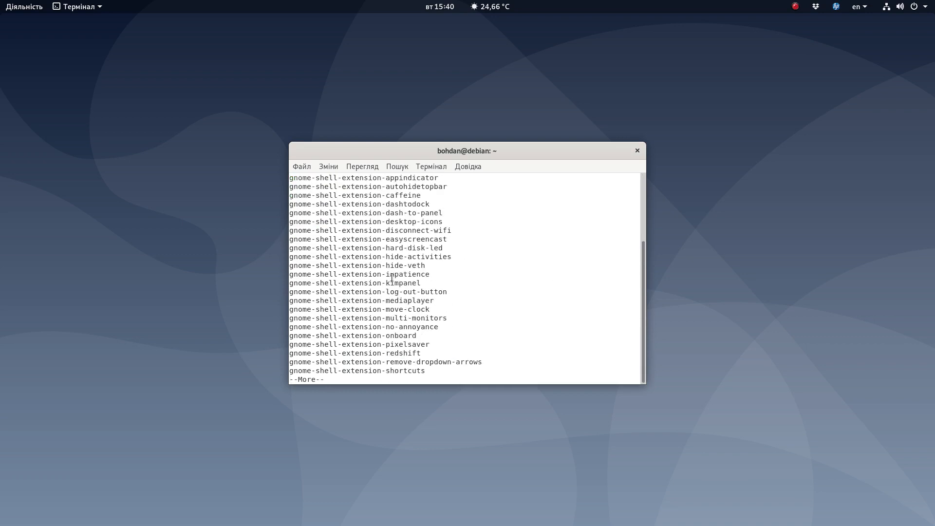
Step: Page through the extension list, close the terminal and retry reading the history with sudo
key("space")
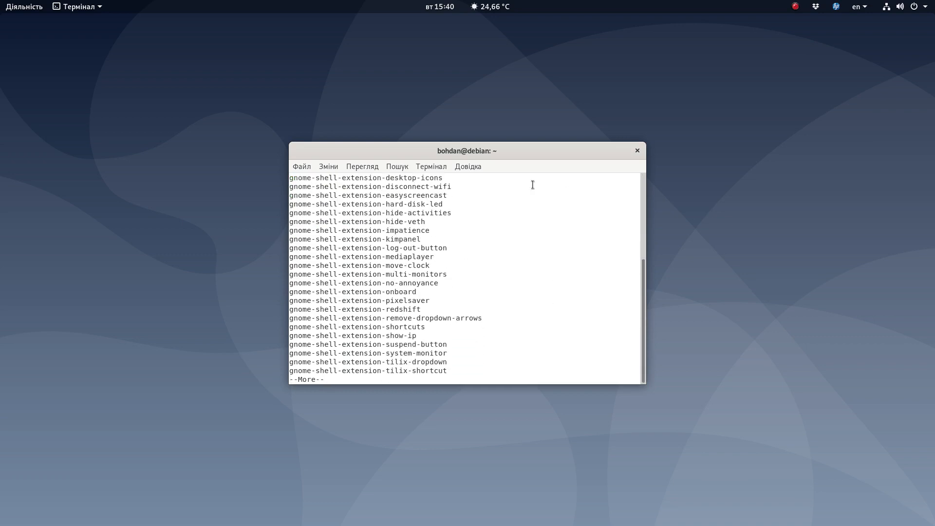
mouse_move(637, 150)
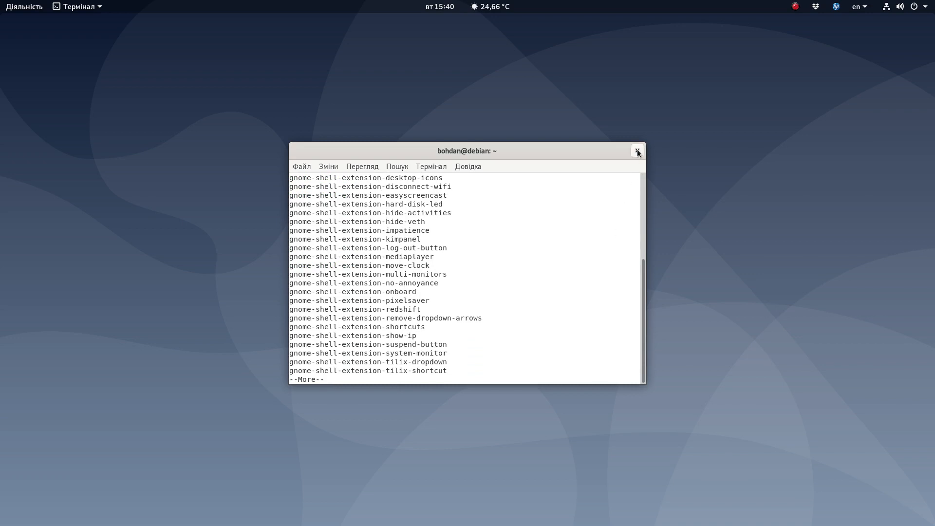
left_click(637, 150)
type("cat /home/dara/.bash_history")
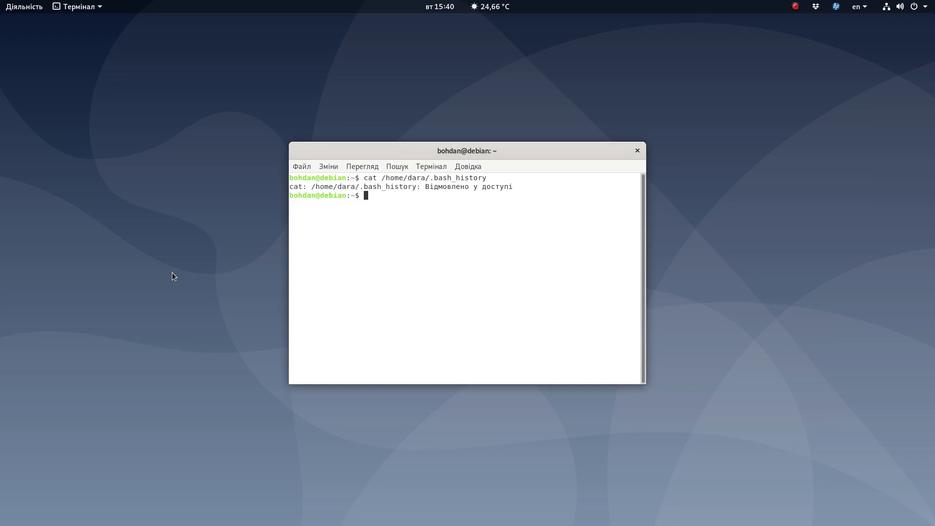
type("sudo !!")
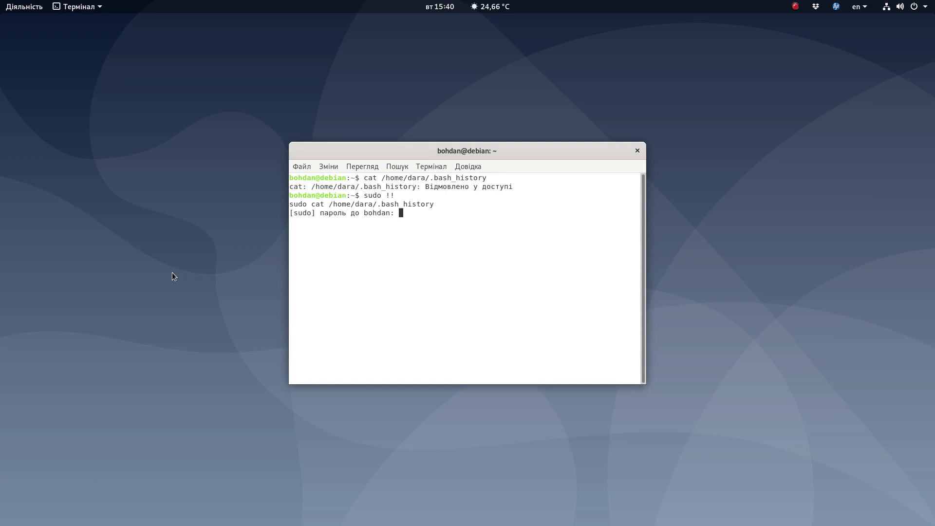
Step: Print the protected history with sudo, select fcitx, then close the terminal
key("Return")
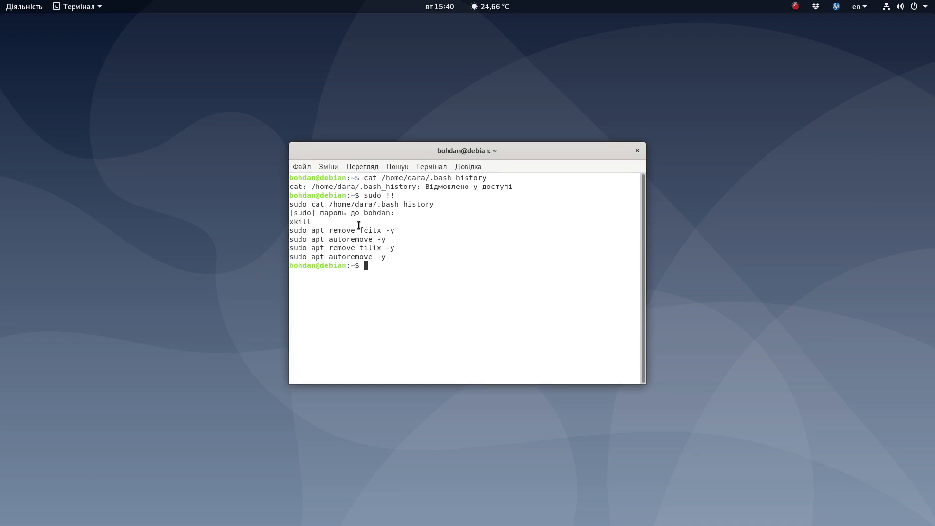
double_click(370, 230)
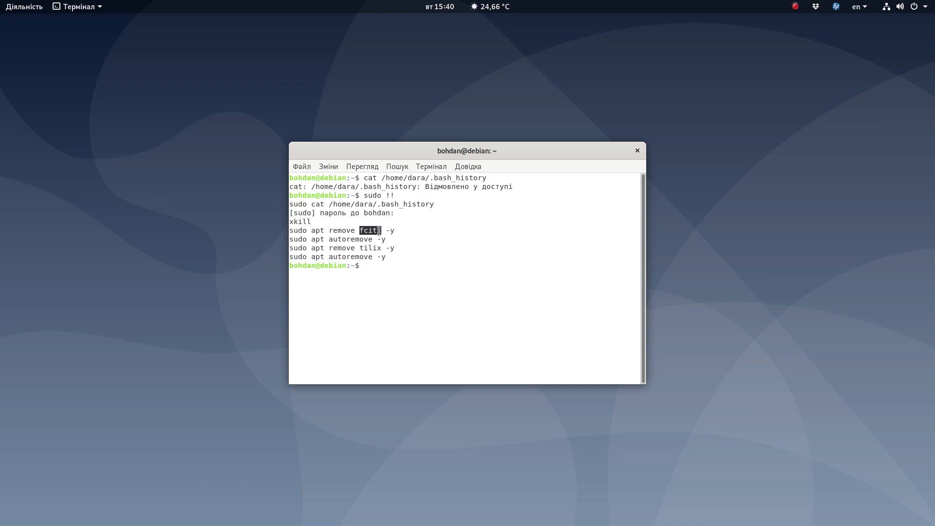
left_click(636, 150)
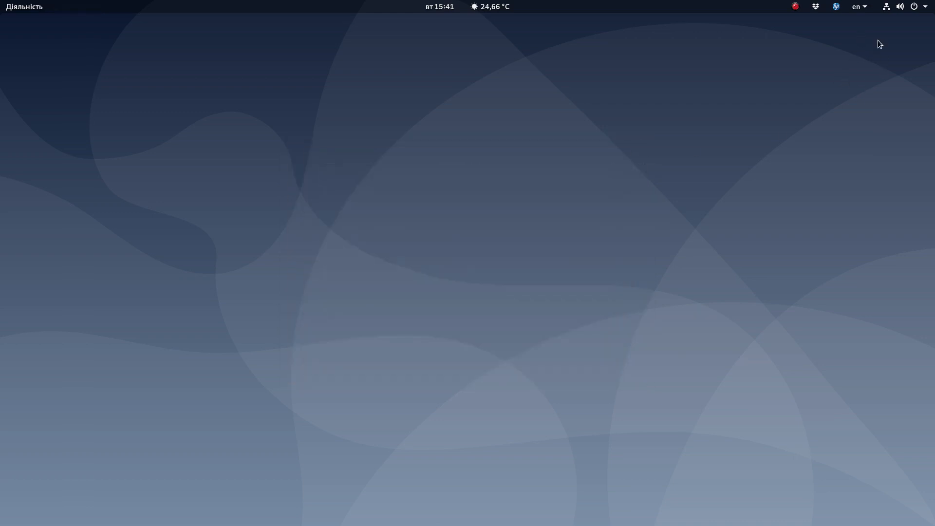
mouse_move(863, 10)
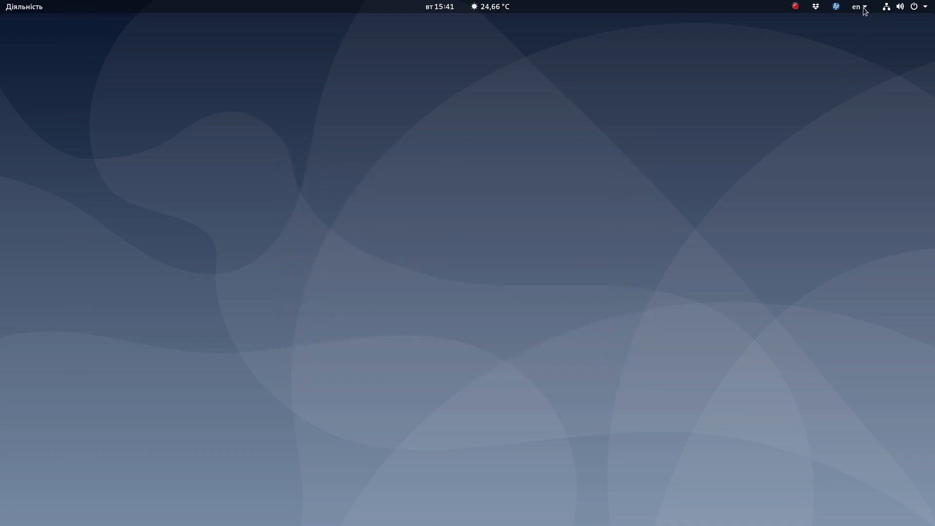
Step: Review the top-bar keyboard layouts, keep English (US), and head to Activities for a new terminal
left_click(856, 7)
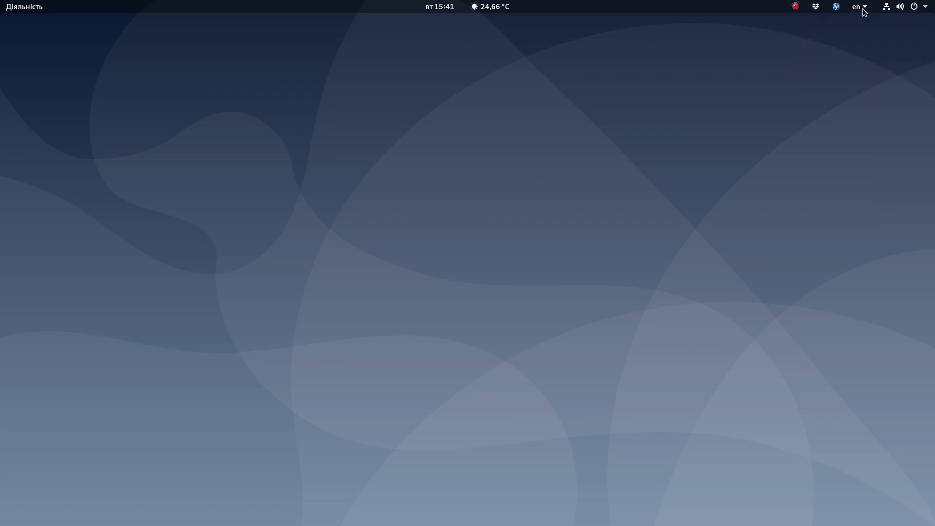
left_click(856, 7)
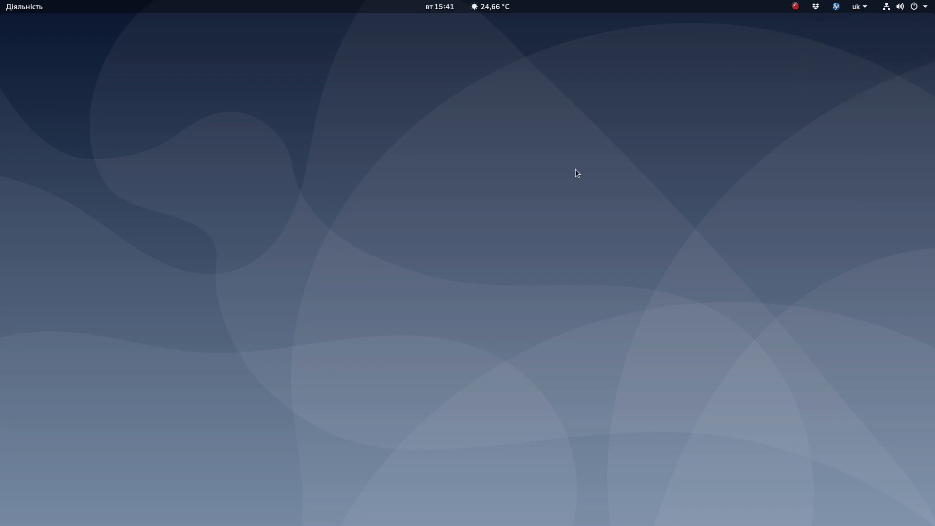
mouse_move(854, 8)
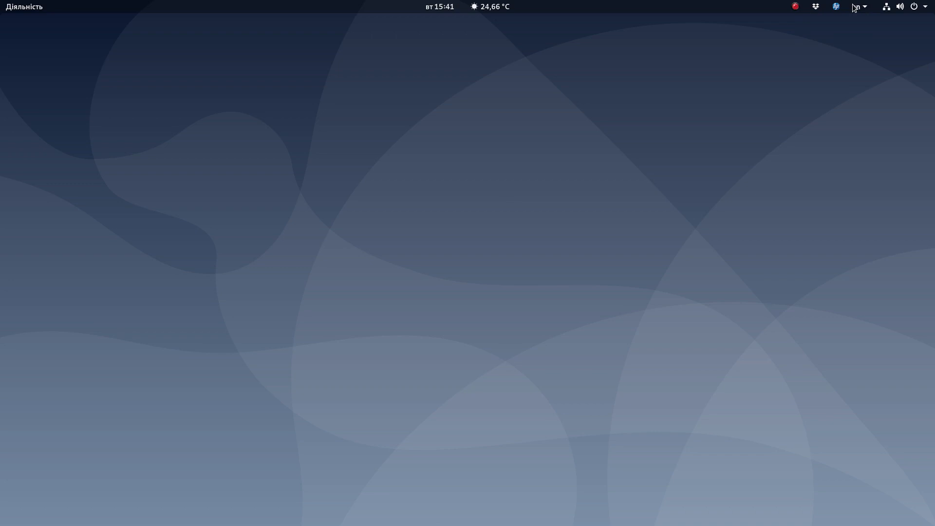
left_click(857, 7)
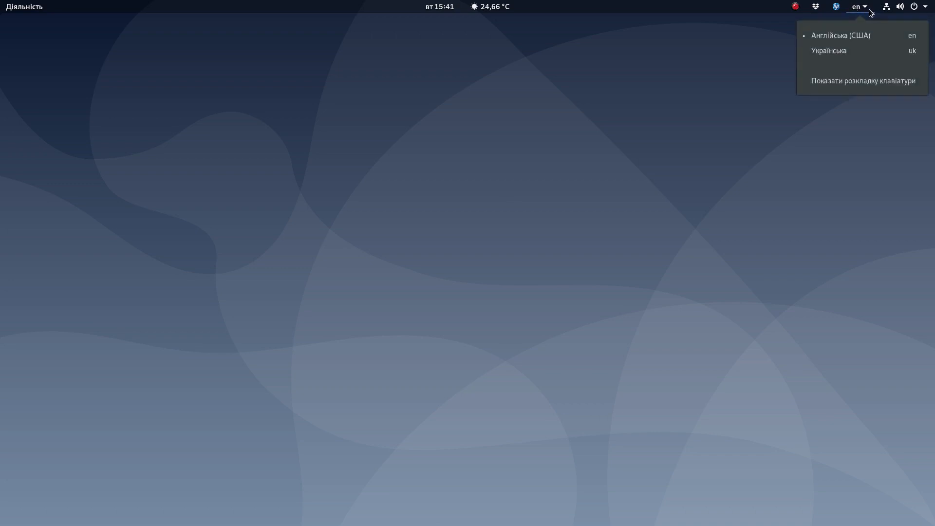
mouse_move(829, 50)
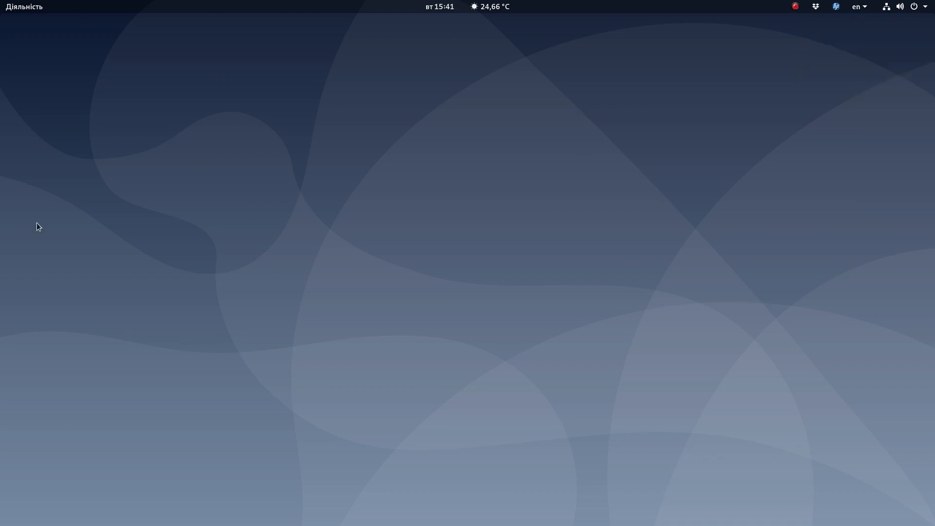
mouse_move(249, 484)
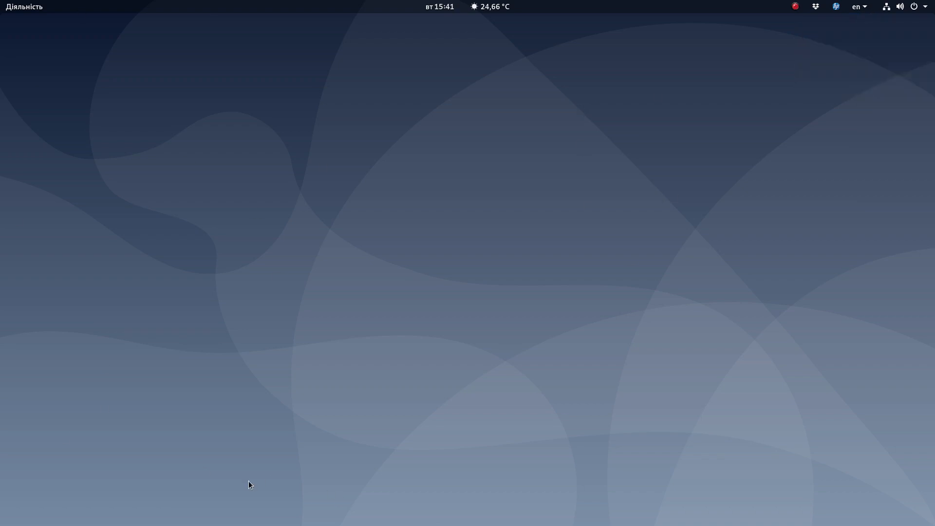
left_click(25, 7)
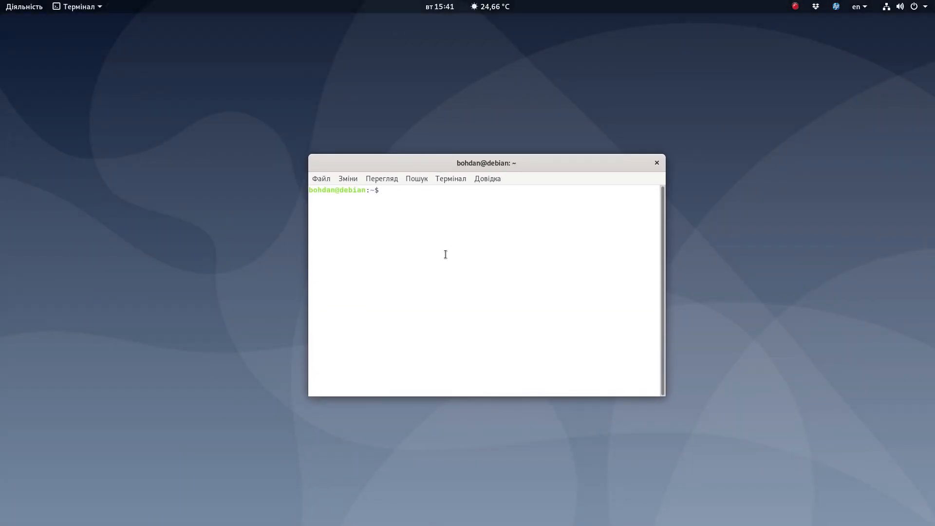
Step: Type фі in the new terminal with Ukrainian input, then close the window
left_click(444, 254)
type("sd")
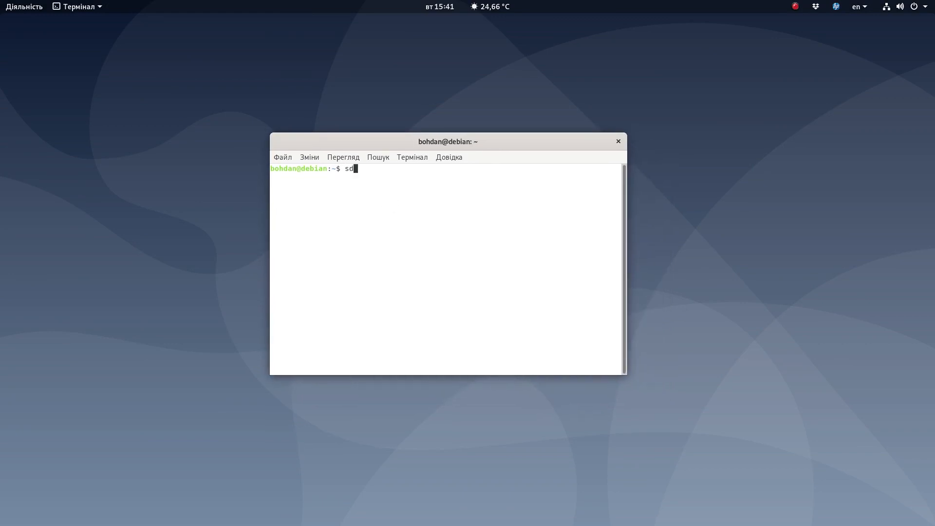
type("фi")
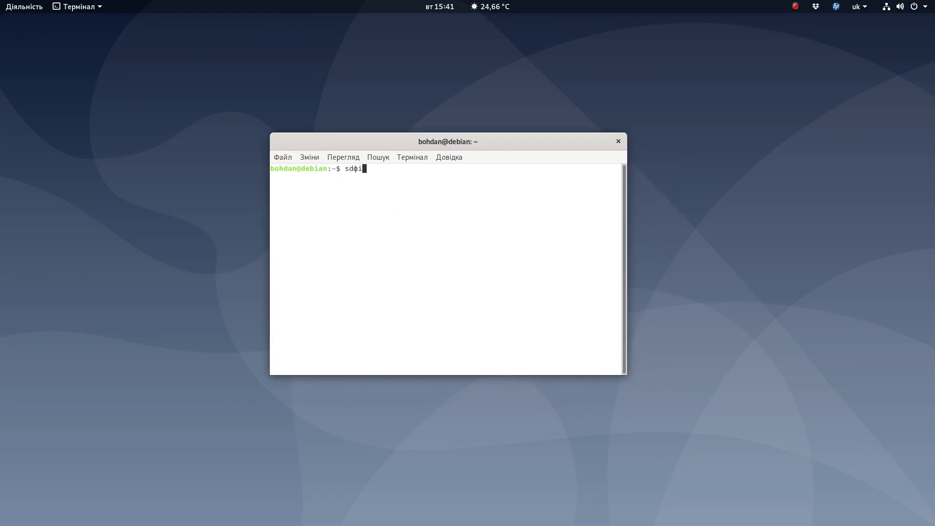
left_click(617, 141)
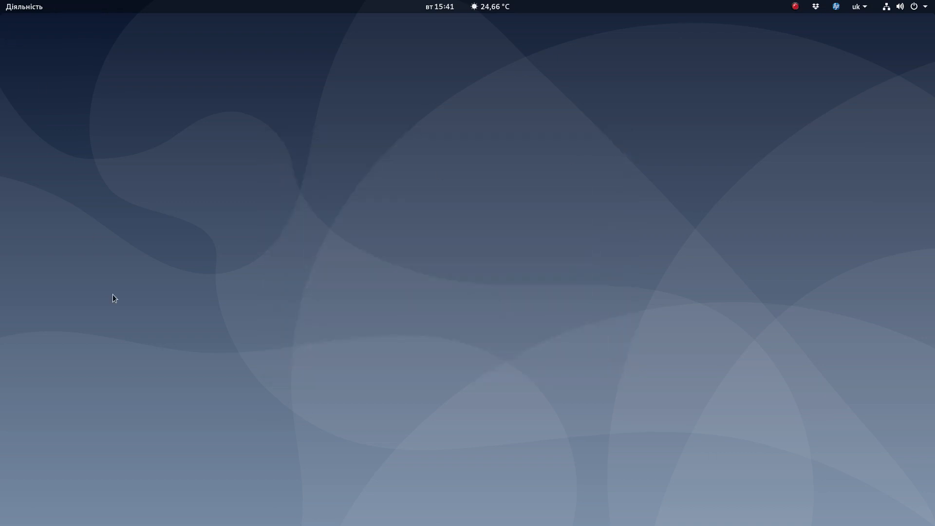
Step: Search 'ged' in the Activities overview to launch gedit with a blank document
left_click(25, 7)
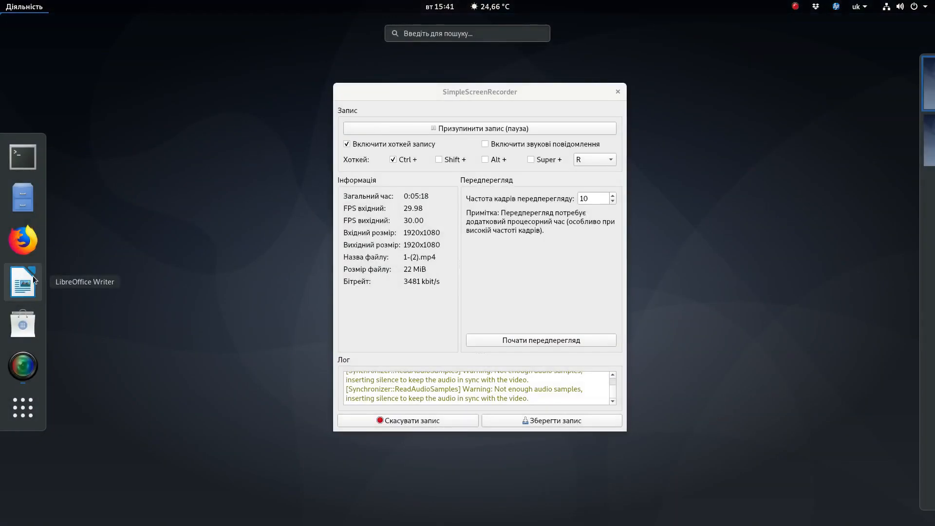
left_click(617, 92)
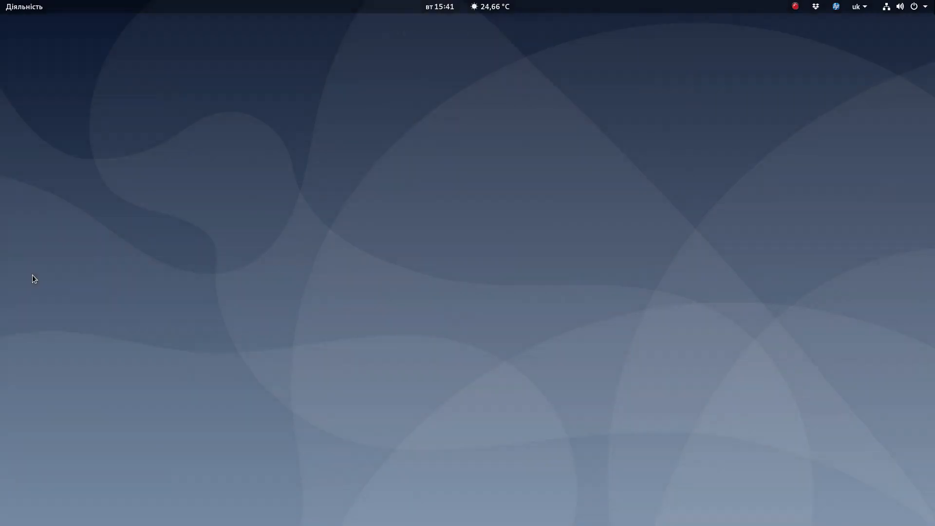
left_click(25, 7)
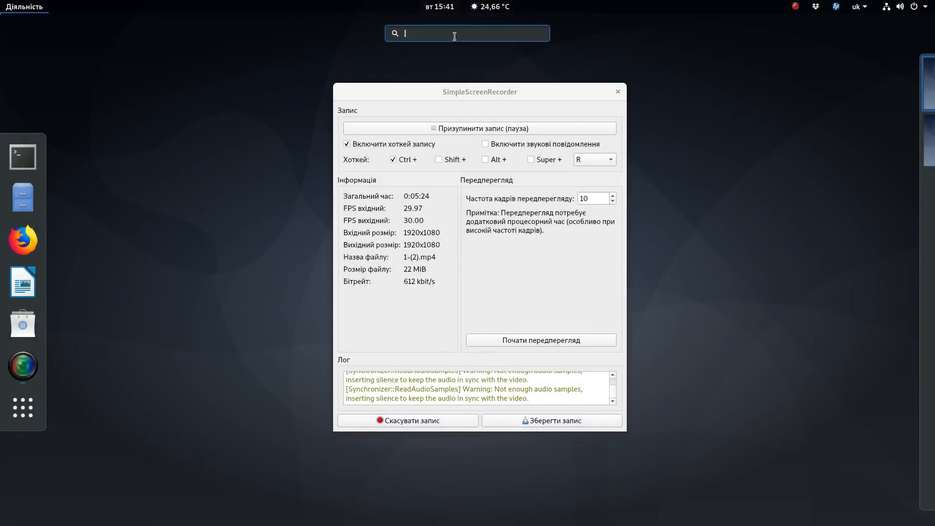
type("ged")
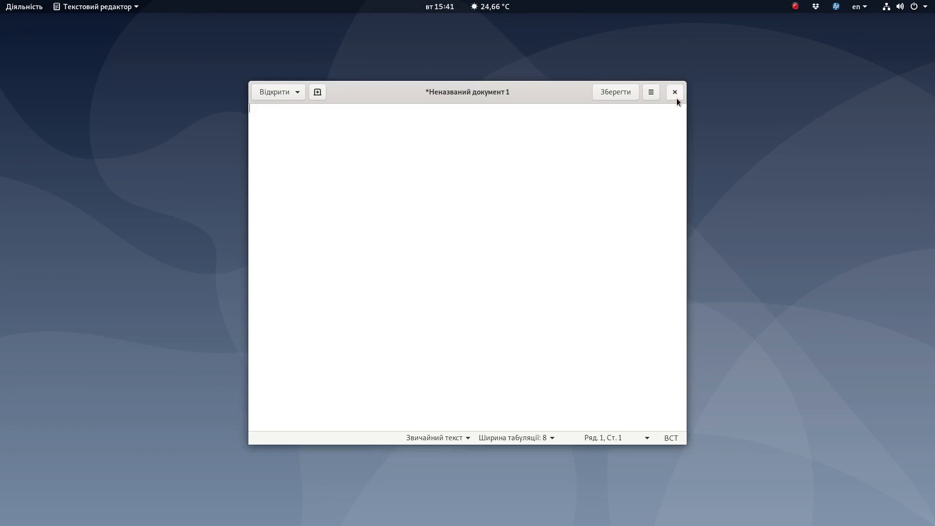
Step: Close the untitled gedit document choosing 'Закрити без збереження'
left_click(674, 92)
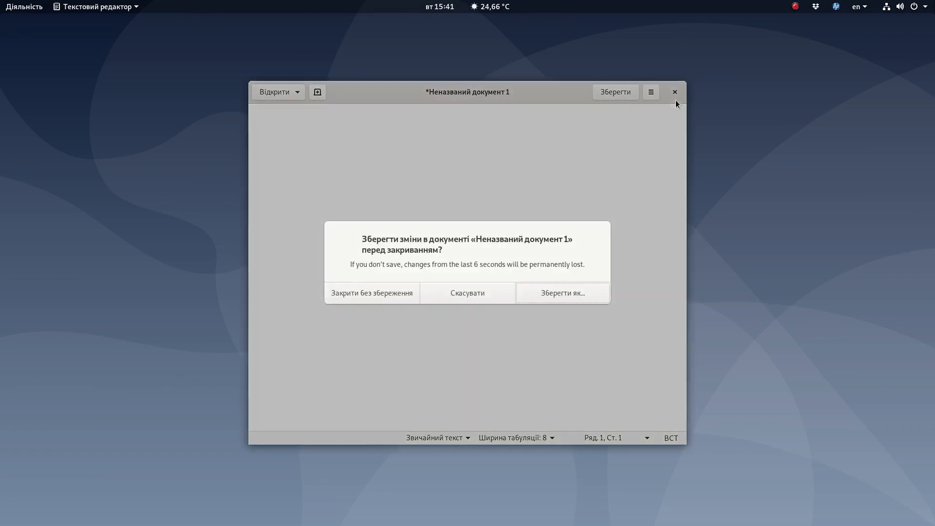
left_click(371, 293)
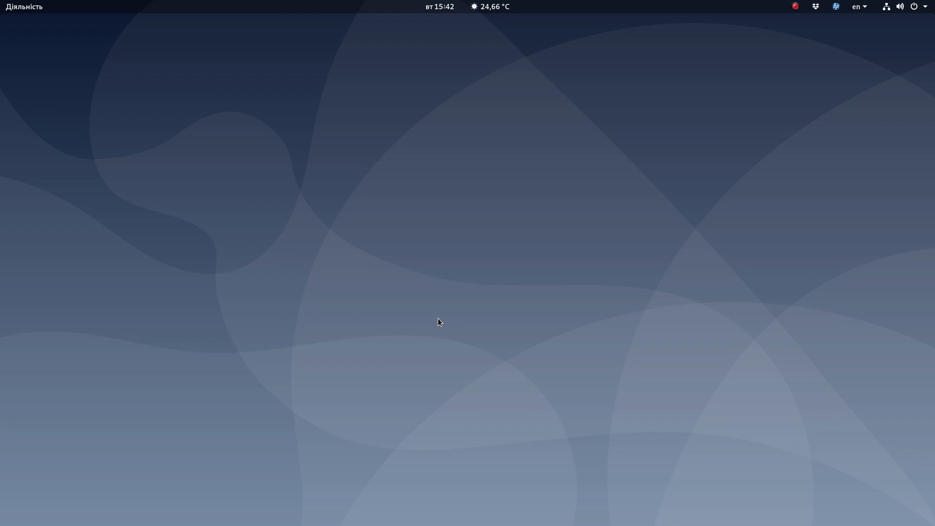
mouse_move(531, 261)
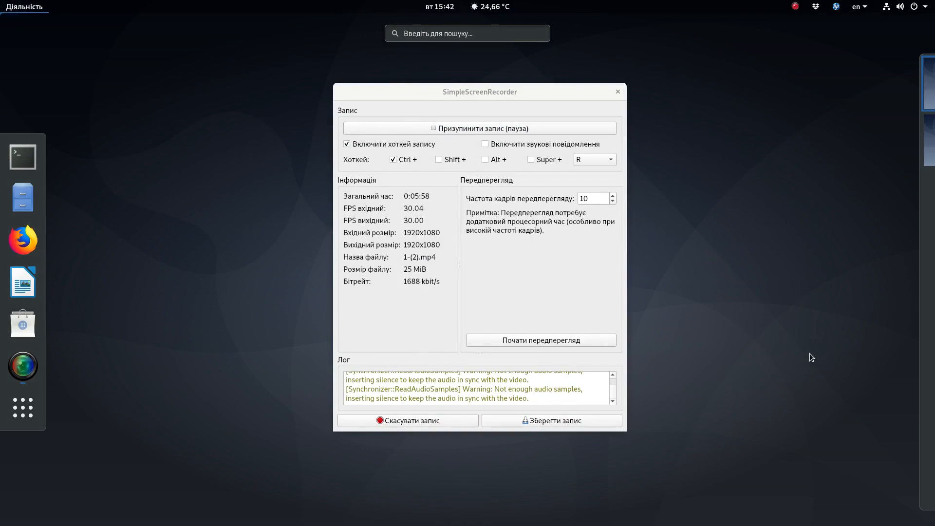
left_click(617, 91)
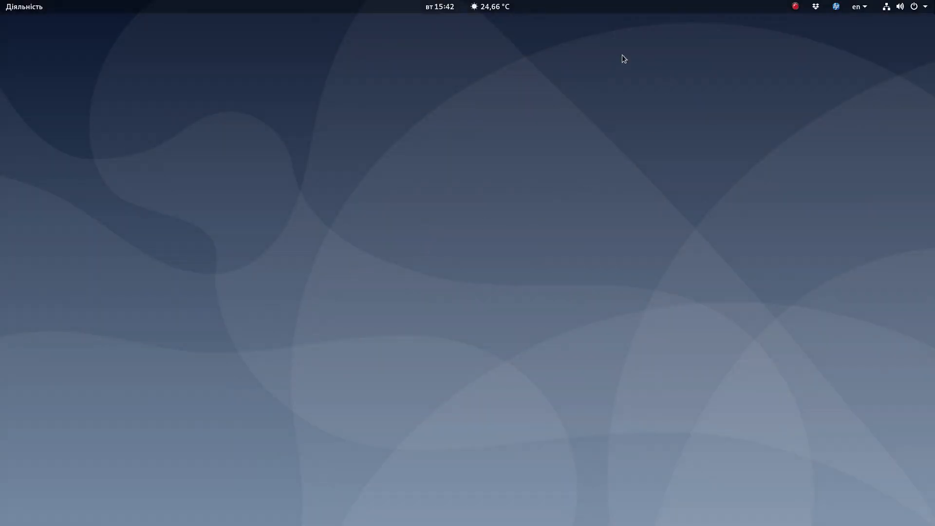
mouse_move(665, 16)
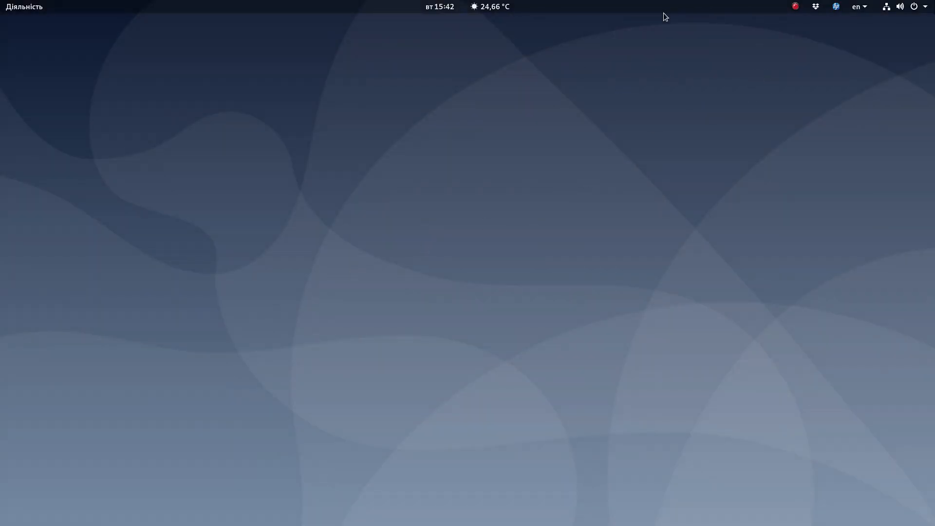
mouse_move(606, 57)
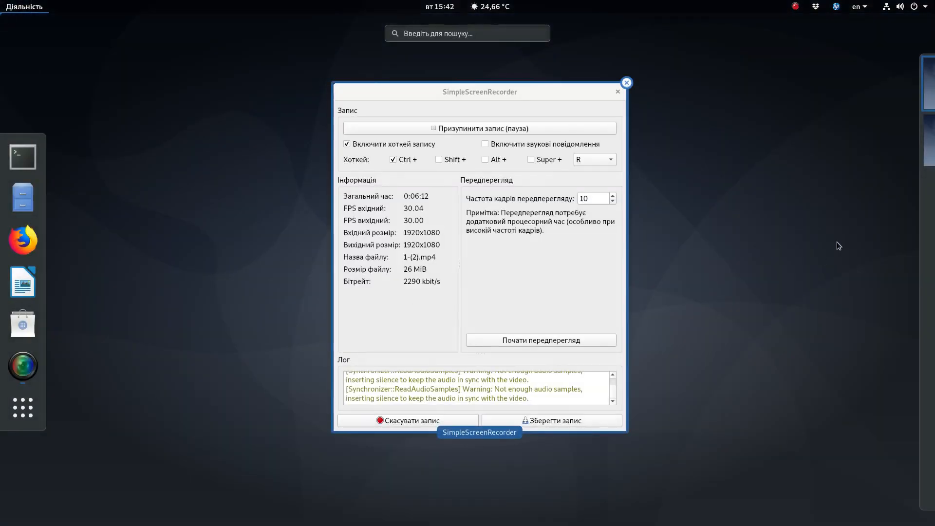
left_click(626, 82)
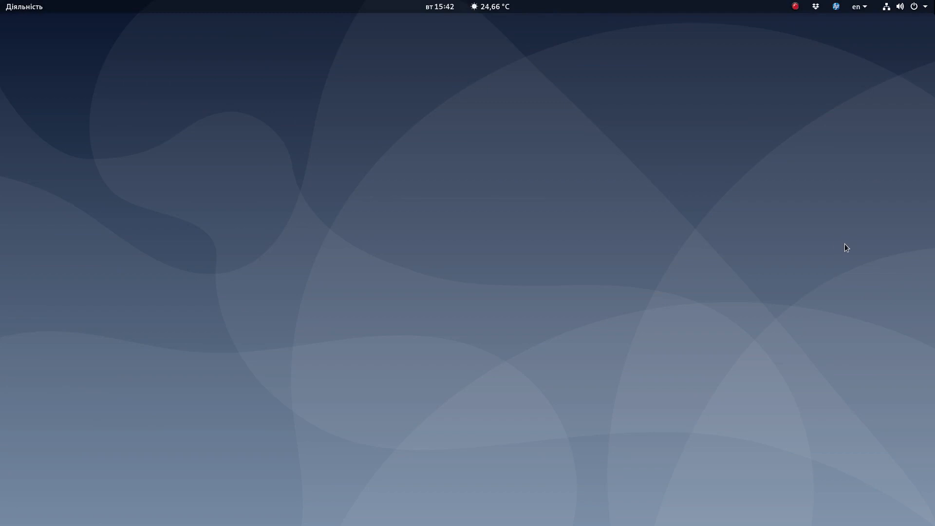
mouse_move(825, 253)
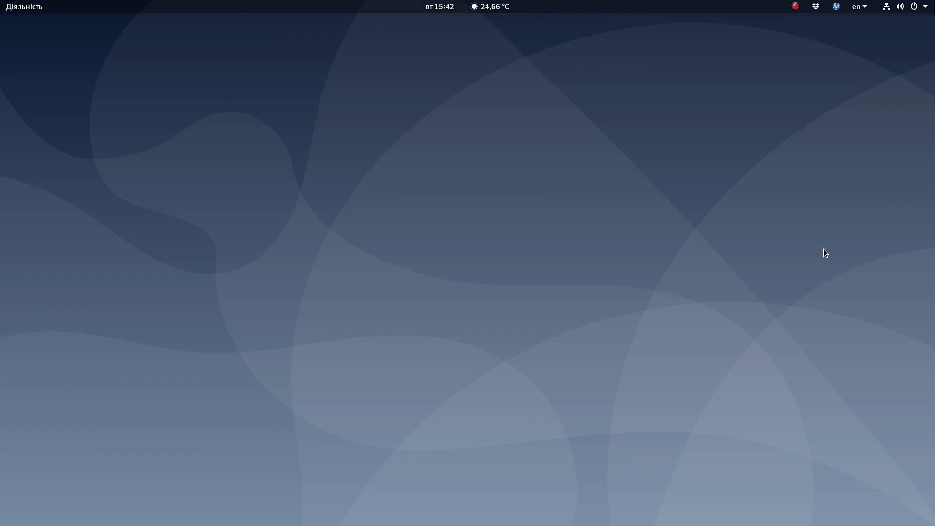
mouse_move(282, 443)
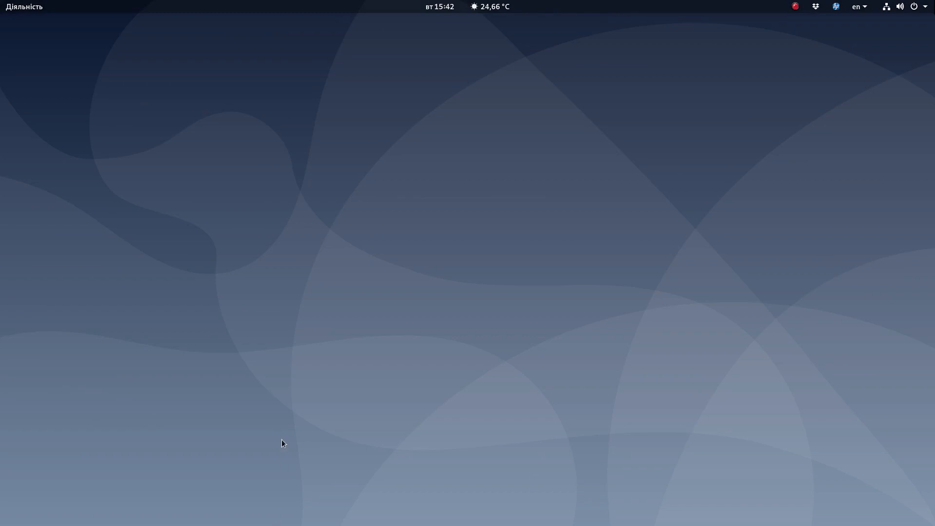
mouse_move(18, 495)
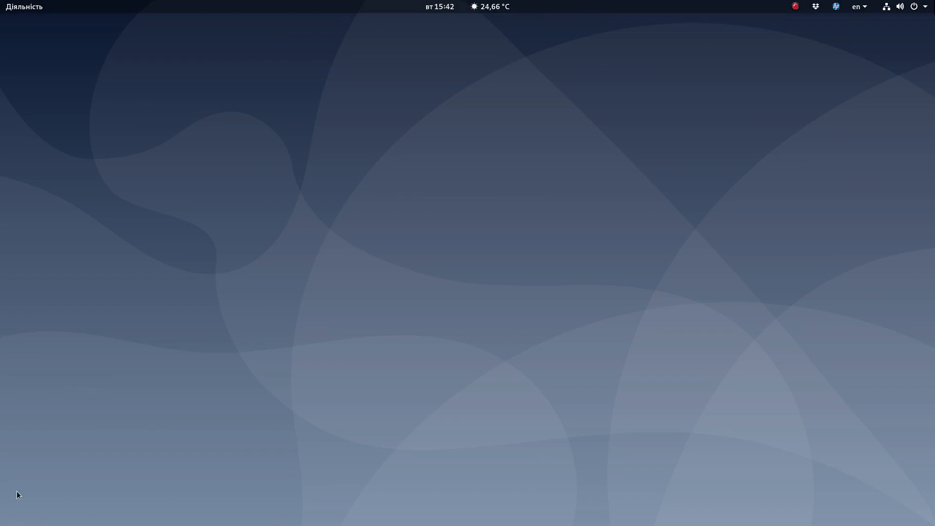
mouse_move(3, 520)
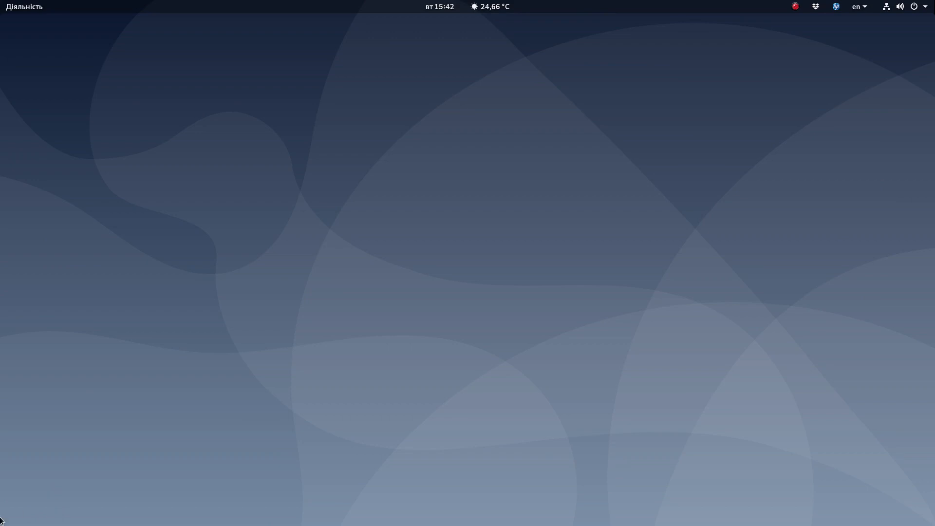
mouse_move(38, 499)
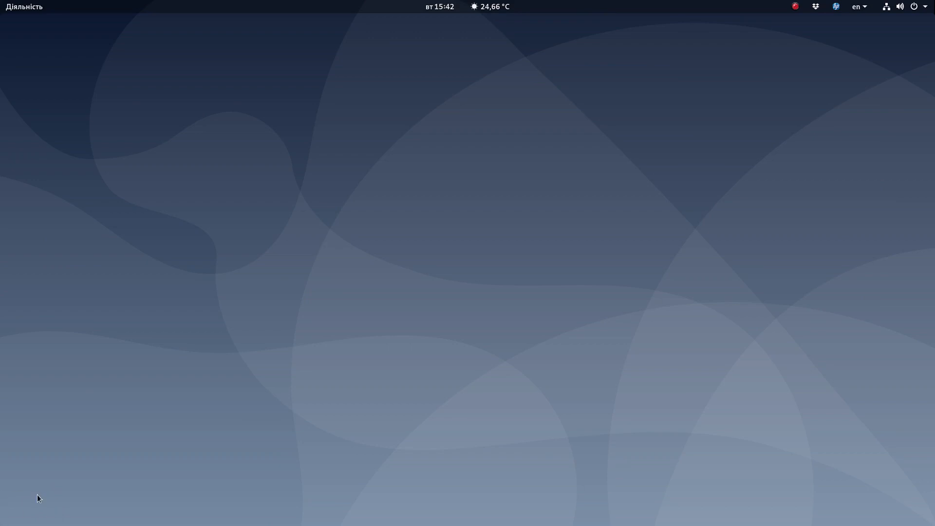
mouse_move(86, 494)
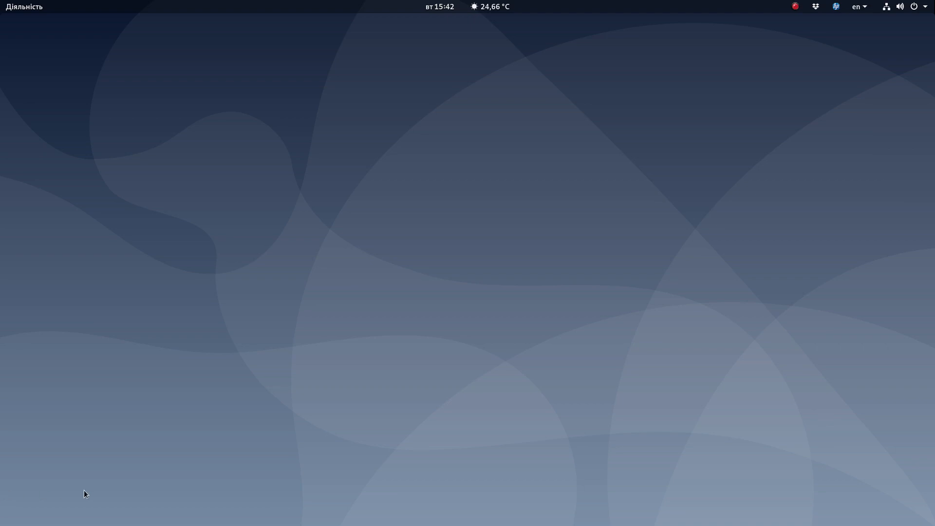
mouse_move(65, 487)
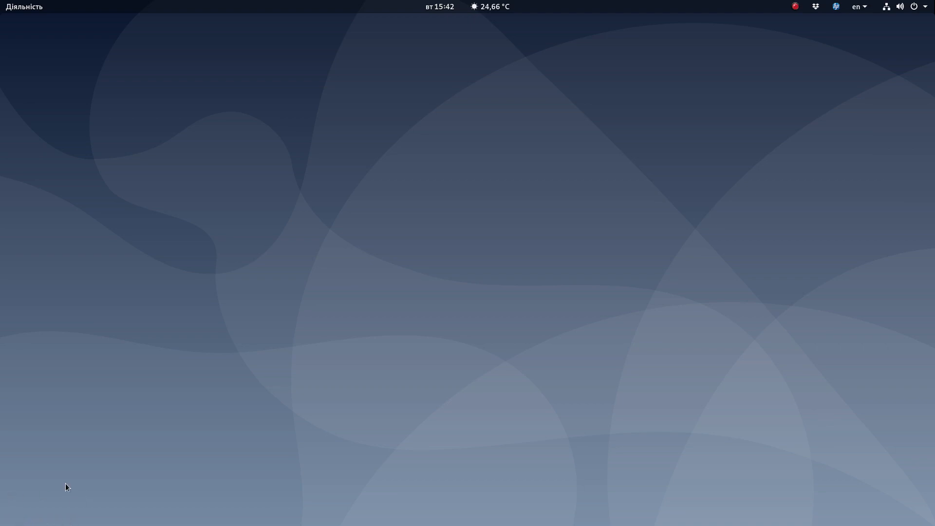
mouse_move(7, 471)
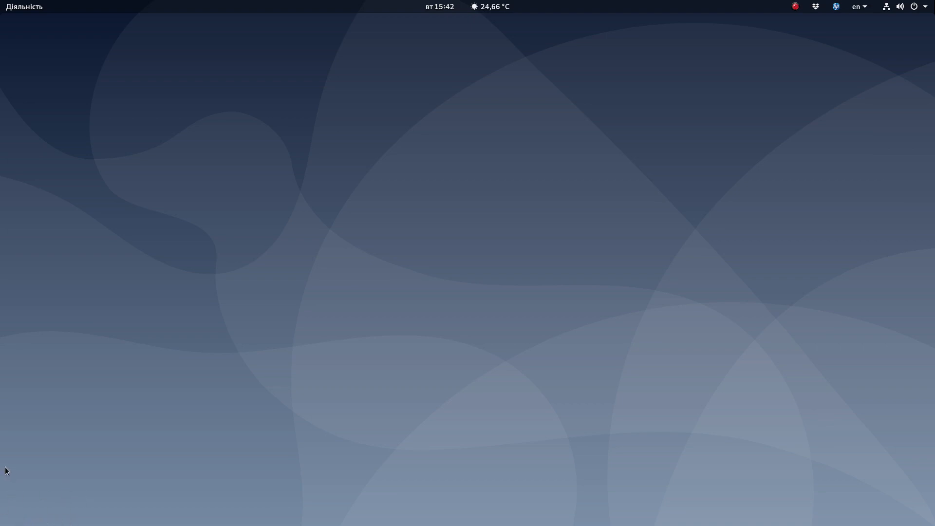
mouse_move(34, 504)
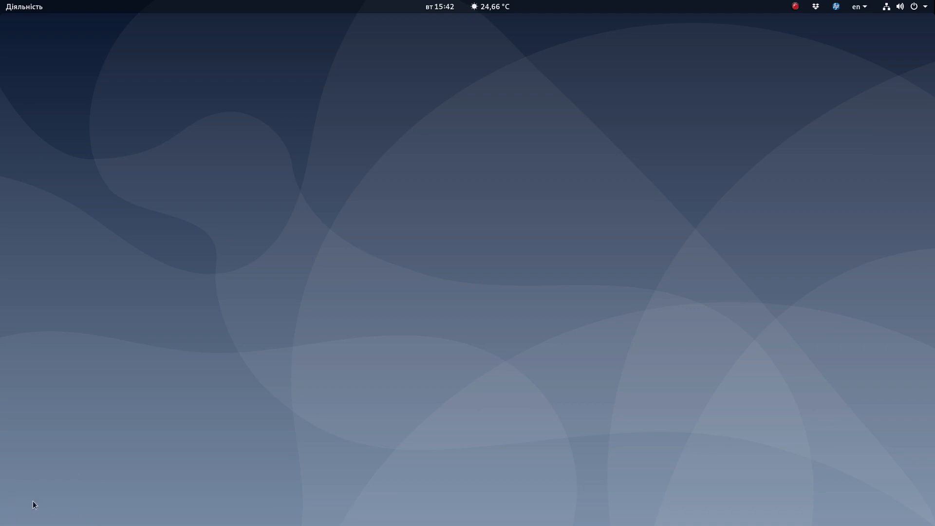
mouse_move(128, 453)
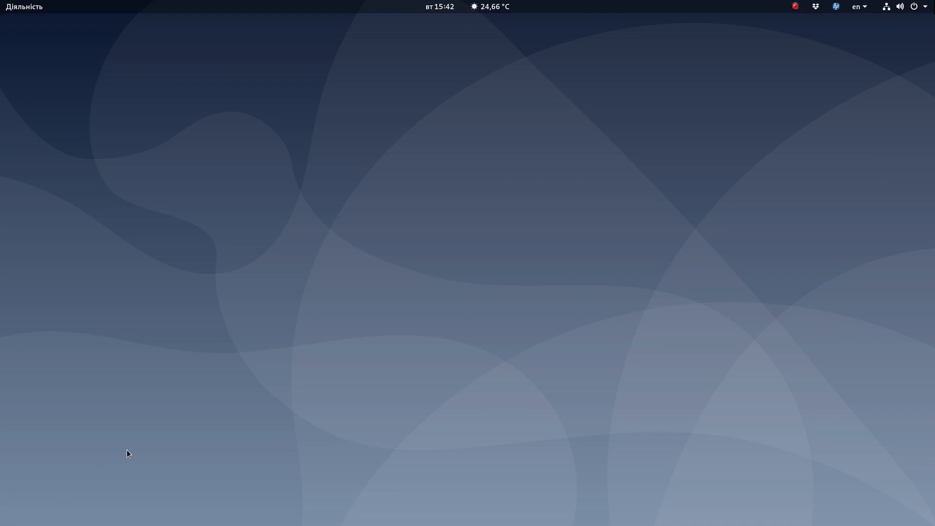
mouse_move(559, 370)
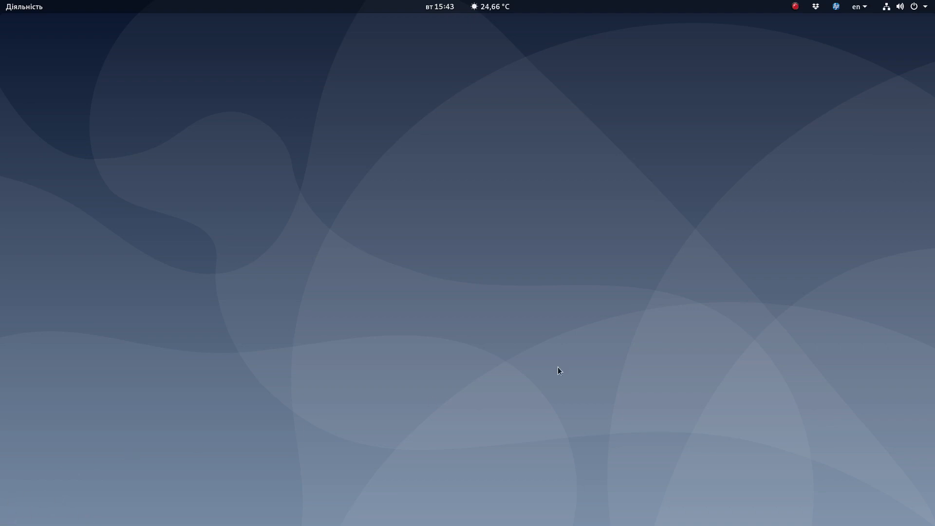
mouse_move(559, 235)
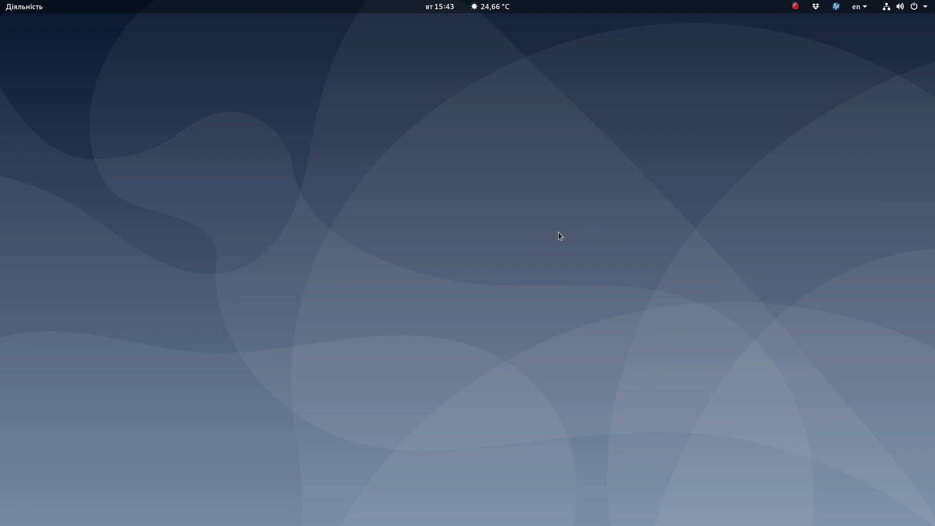
mouse_move(548, 250)
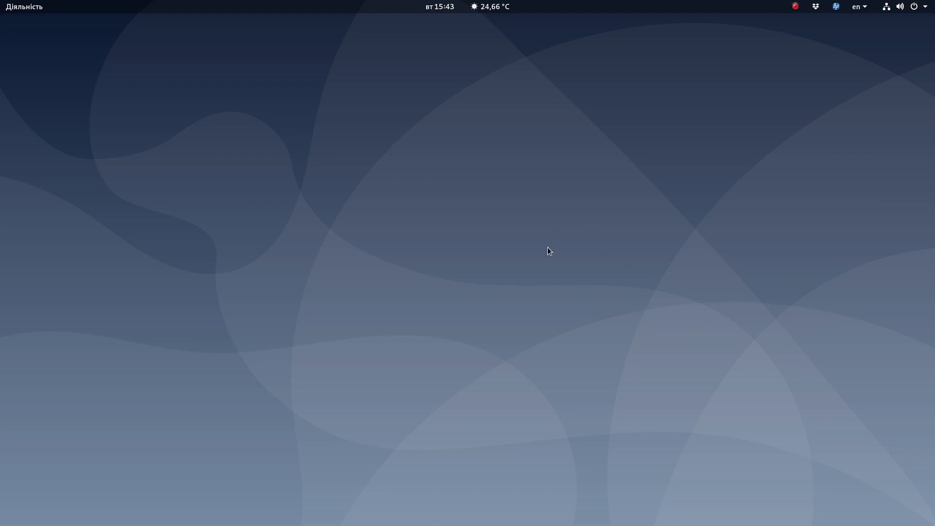
mouse_move(930, 115)
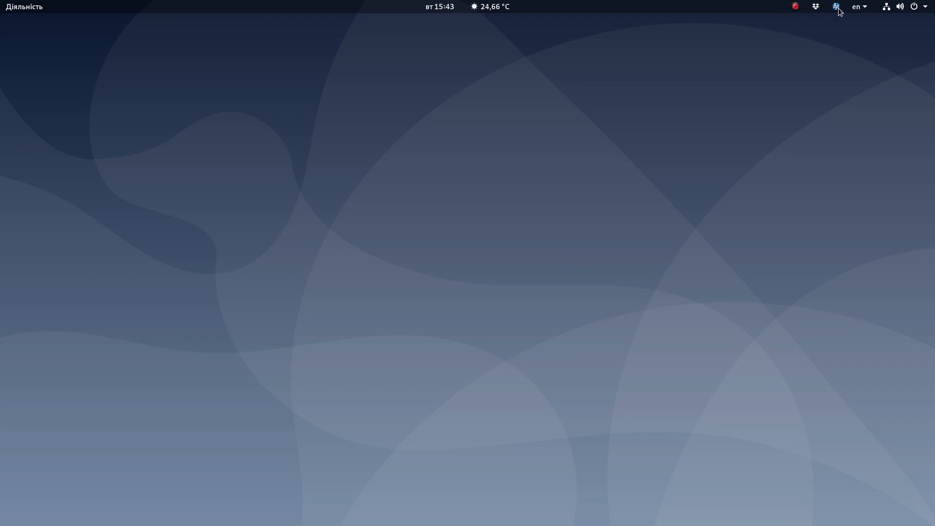
mouse_move(822, 11)
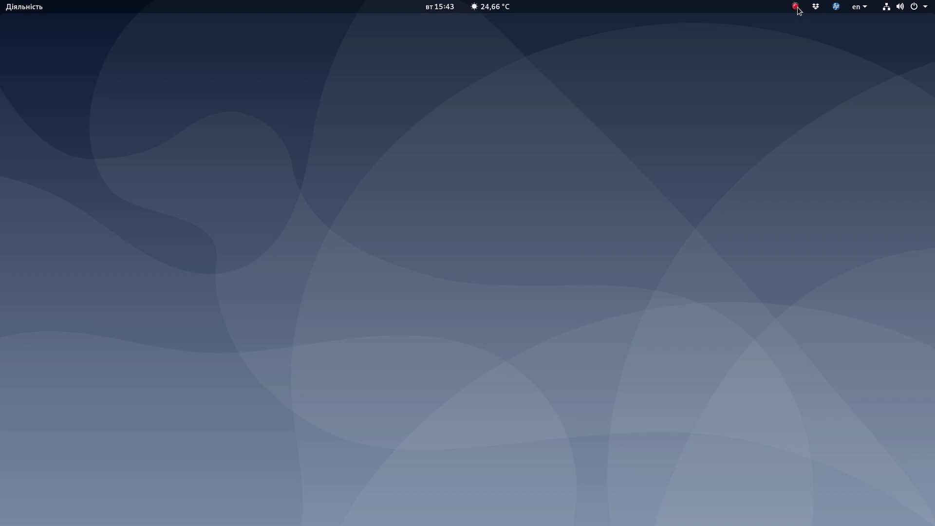
mouse_move(767, 140)
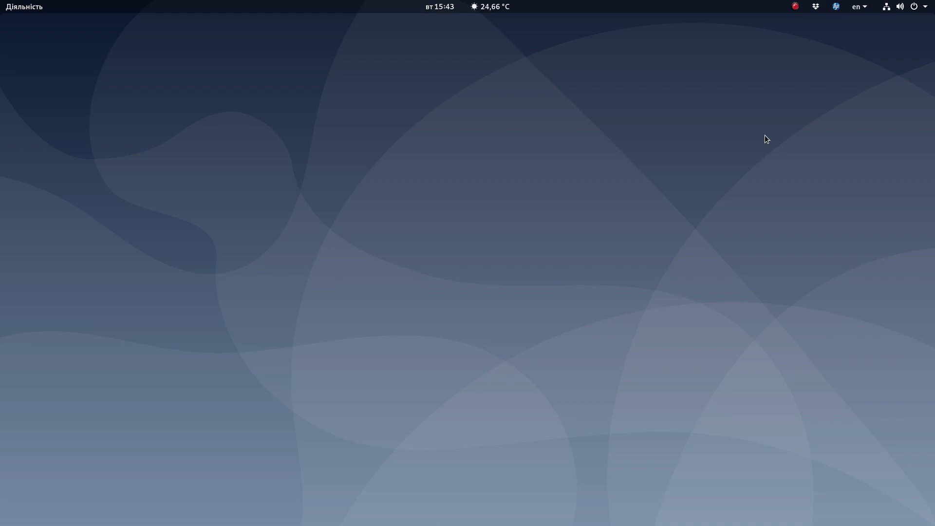
mouse_move(804, 4)
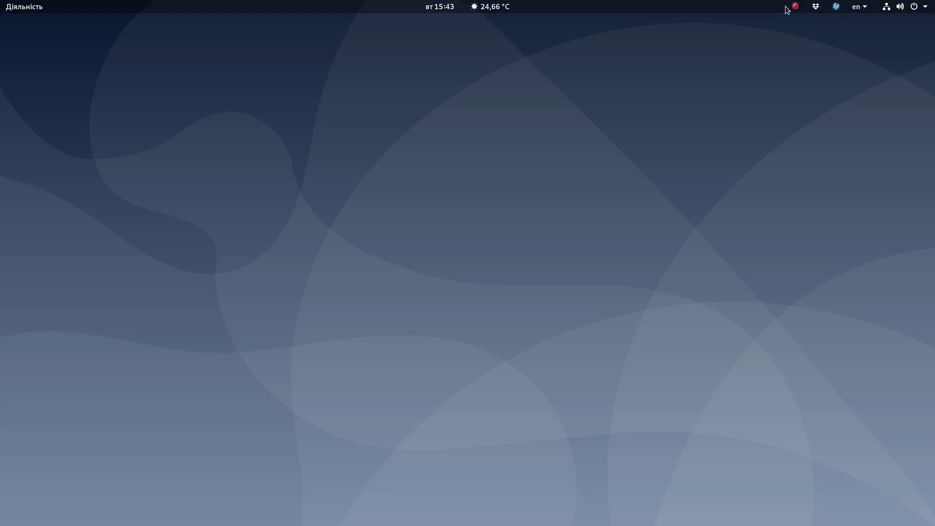
mouse_move(761, 219)
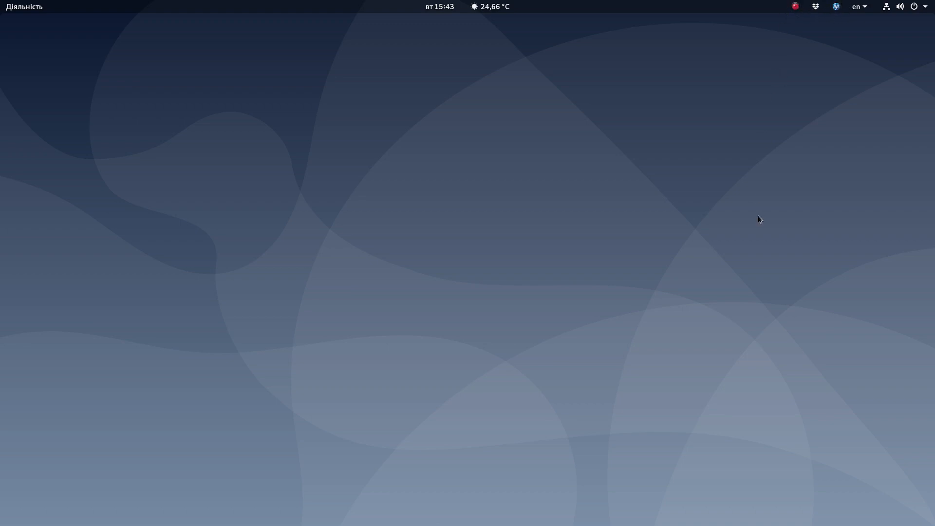
mouse_move(803, 87)
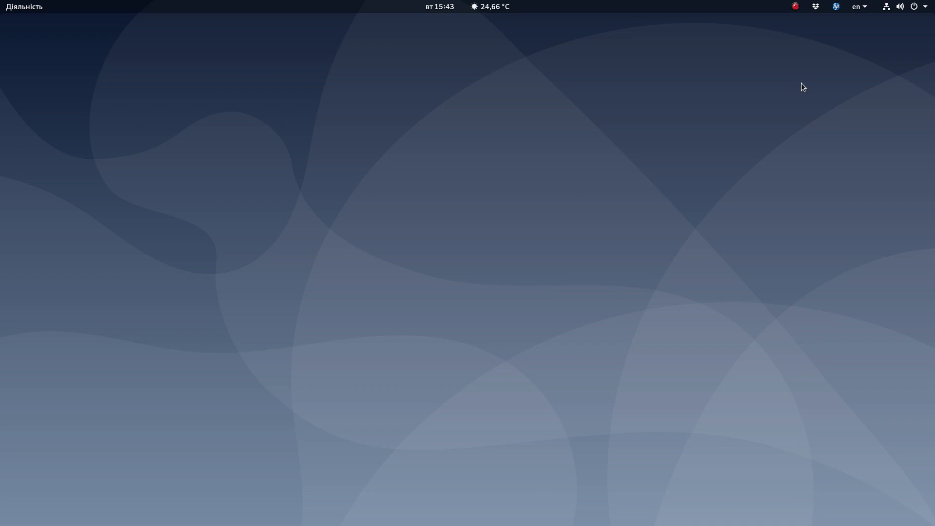
mouse_move(811, 4)
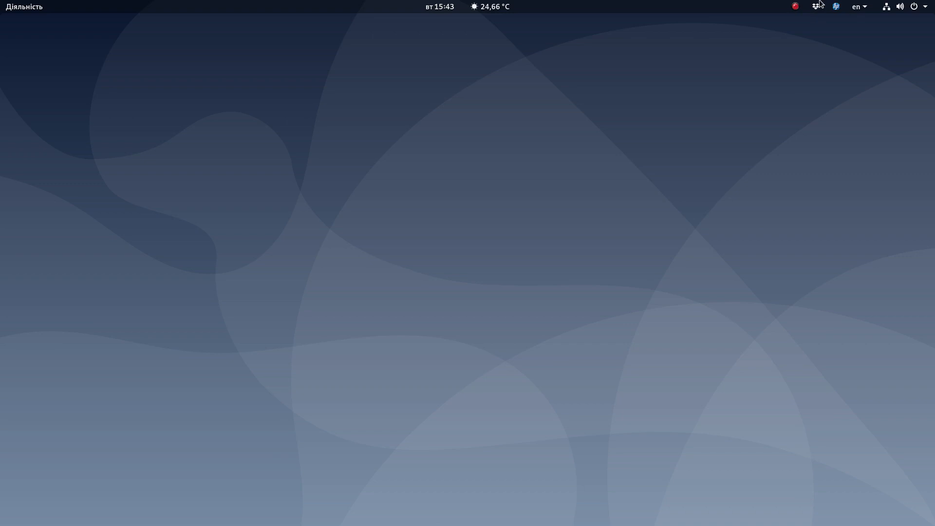
mouse_move(792, 7)
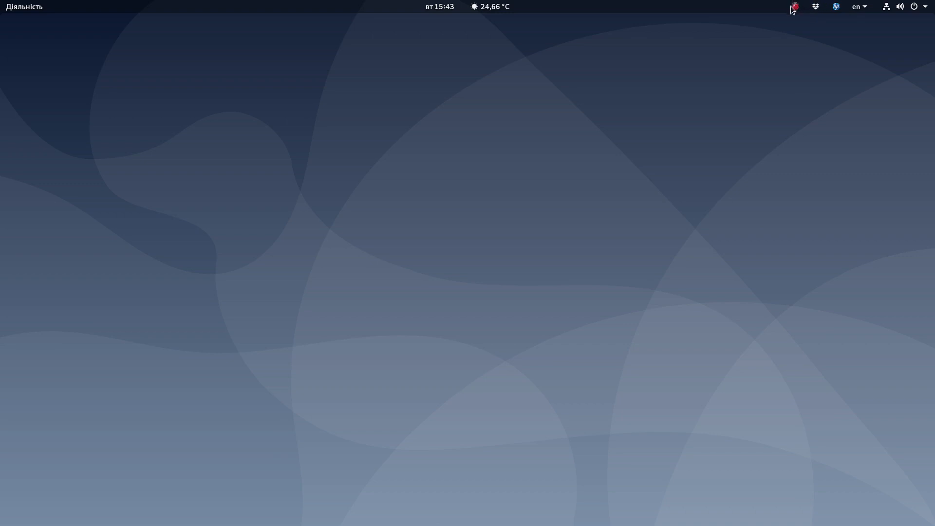
mouse_move(765, 222)
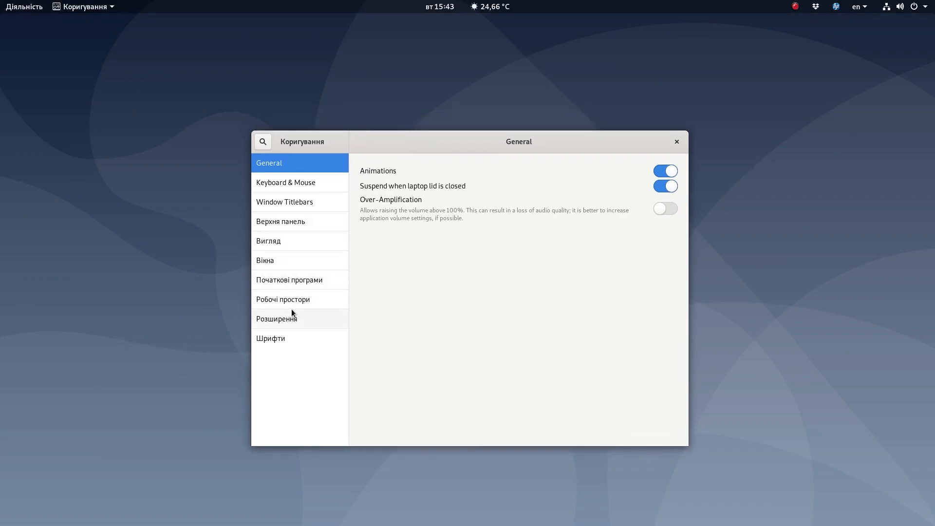
left_click(276, 318)
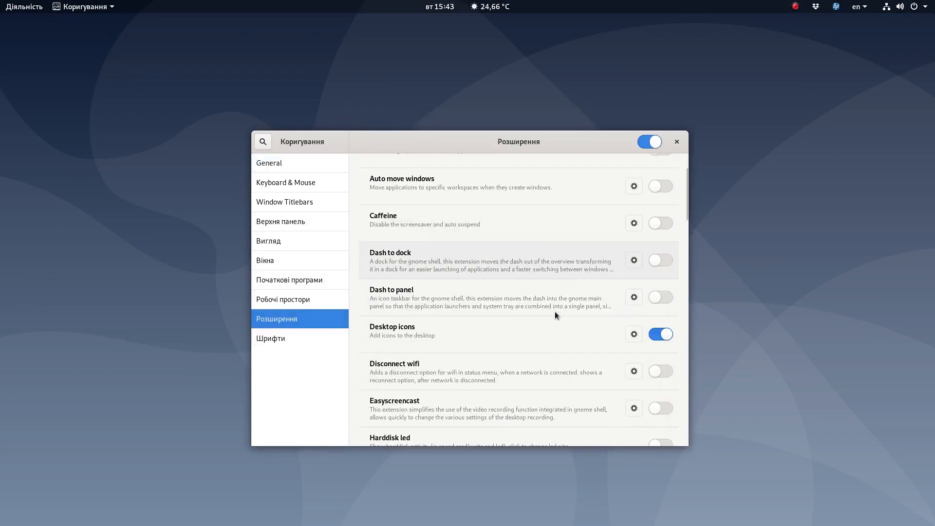
scroll("down", 3)
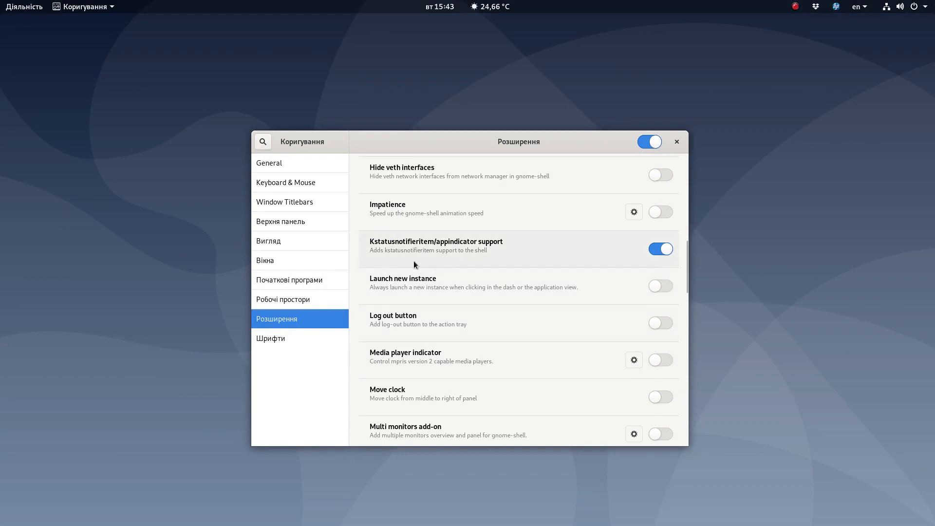
mouse_move(384, 248)
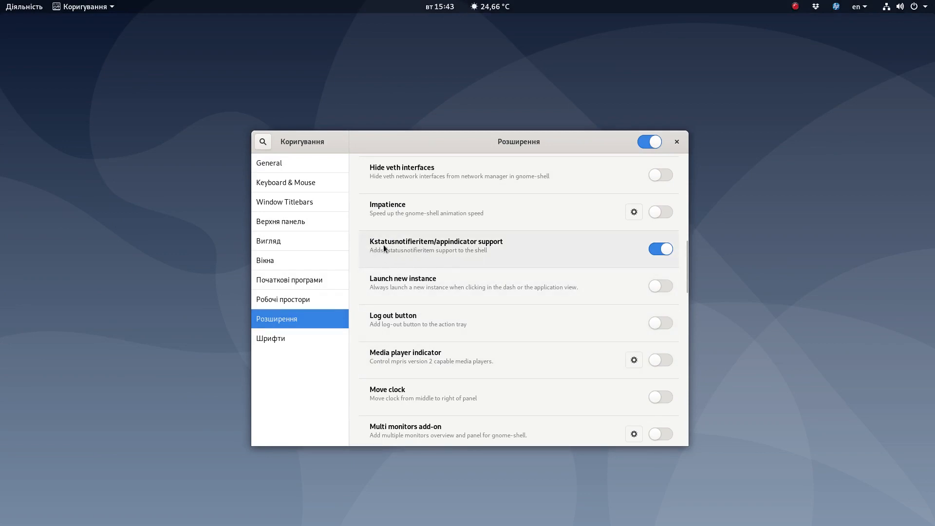
mouse_move(480, 250)
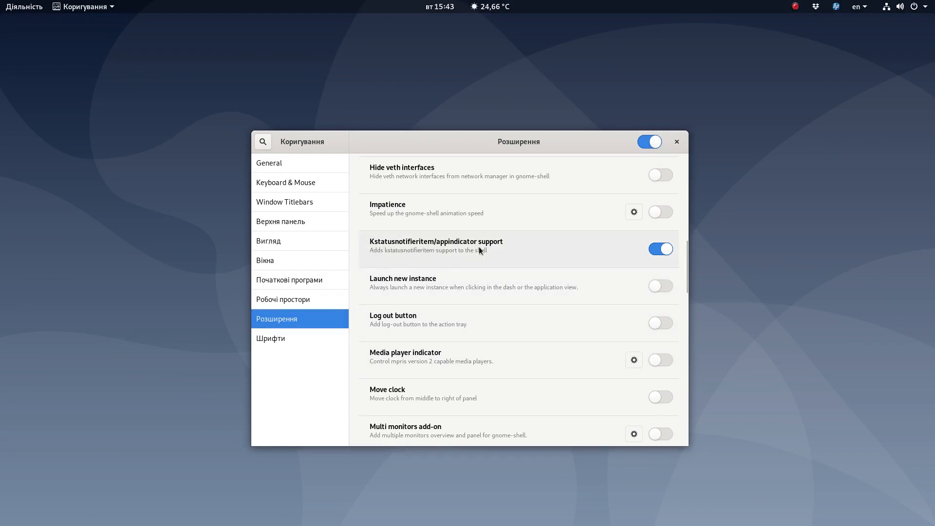
mouse_move(382, 221)
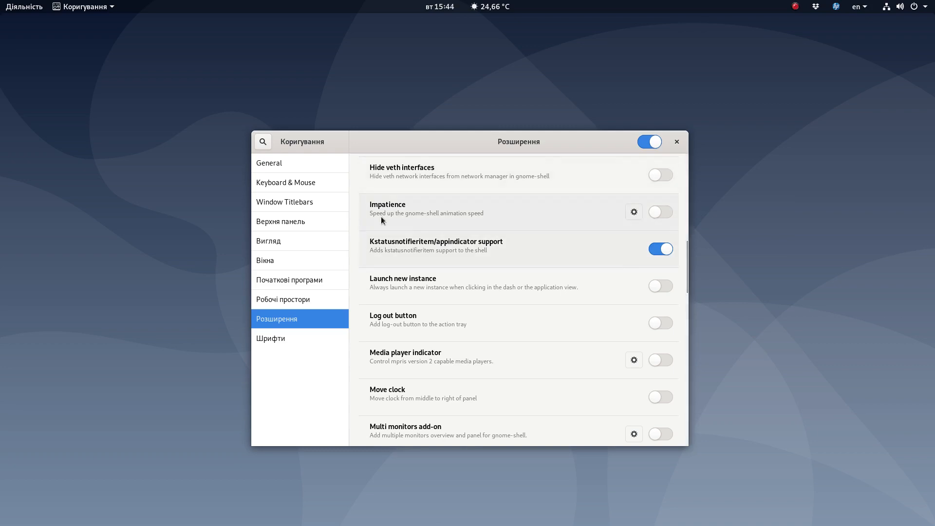
mouse_move(381, 259)
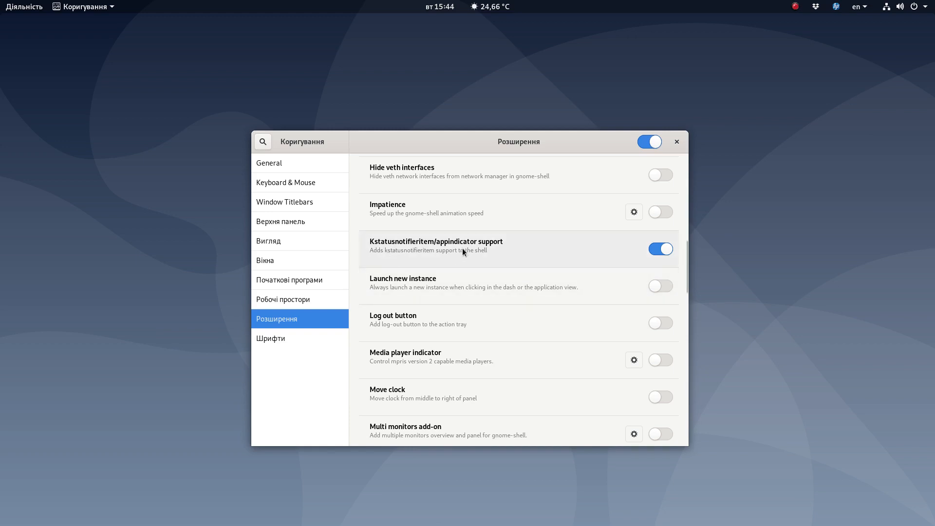
mouse_move(552, 246)
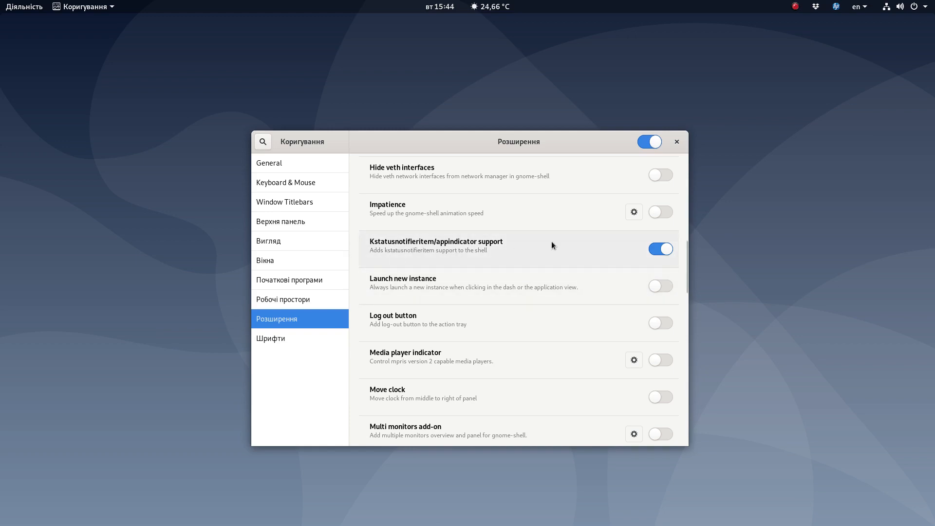
mouse_move(522, 256)
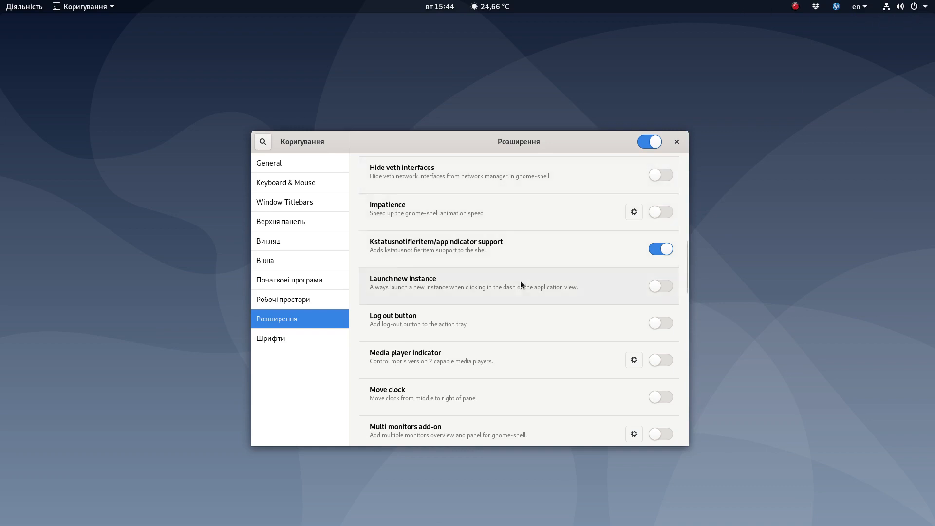
Step: Enable the Topicons plus extension in the Extensions list
scroll("down", 3)
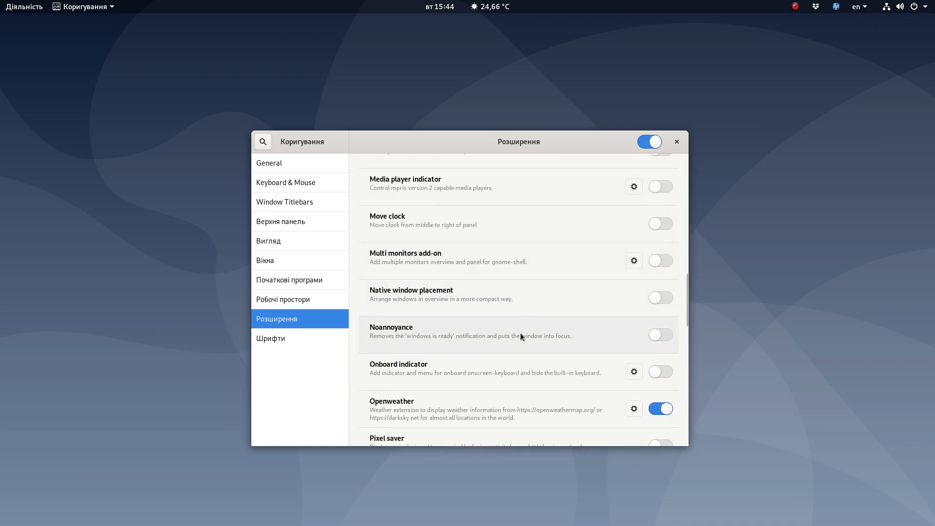
scroll("down", 3)
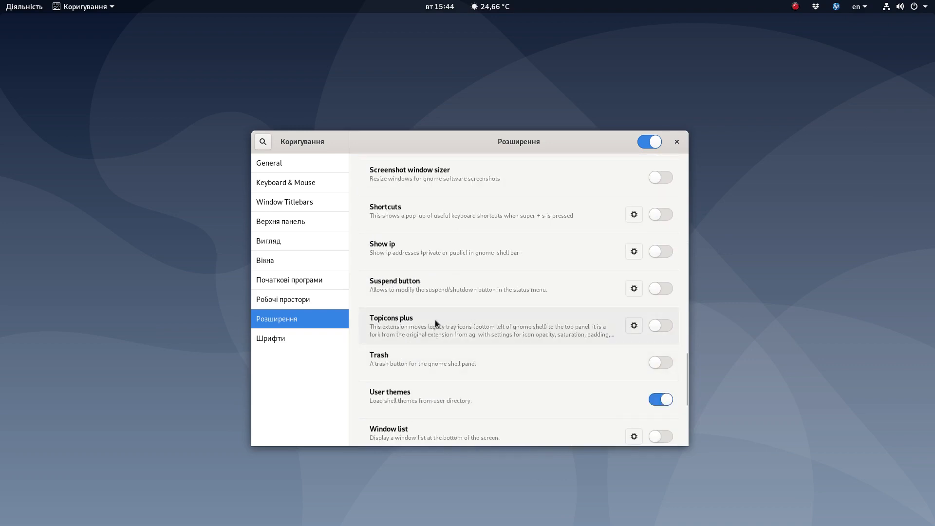
left_click(659, 326)
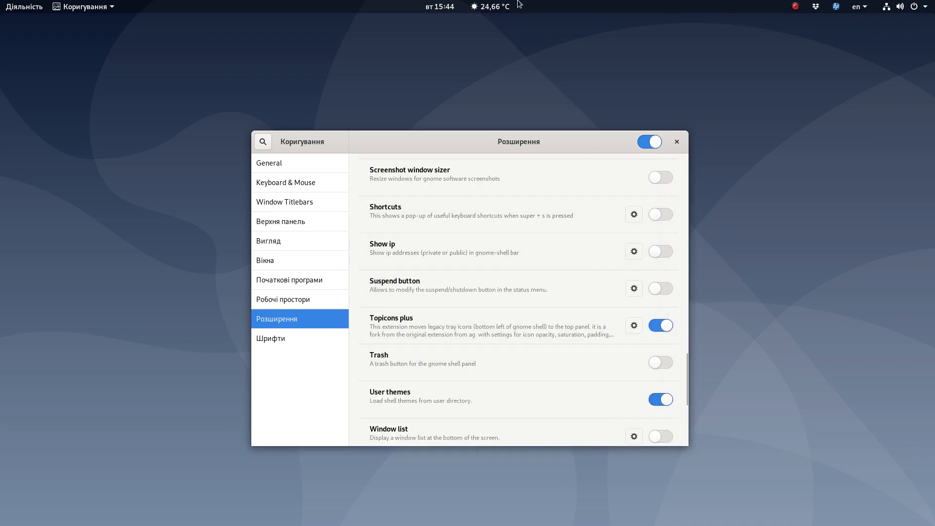
mouse_move(469, 6)
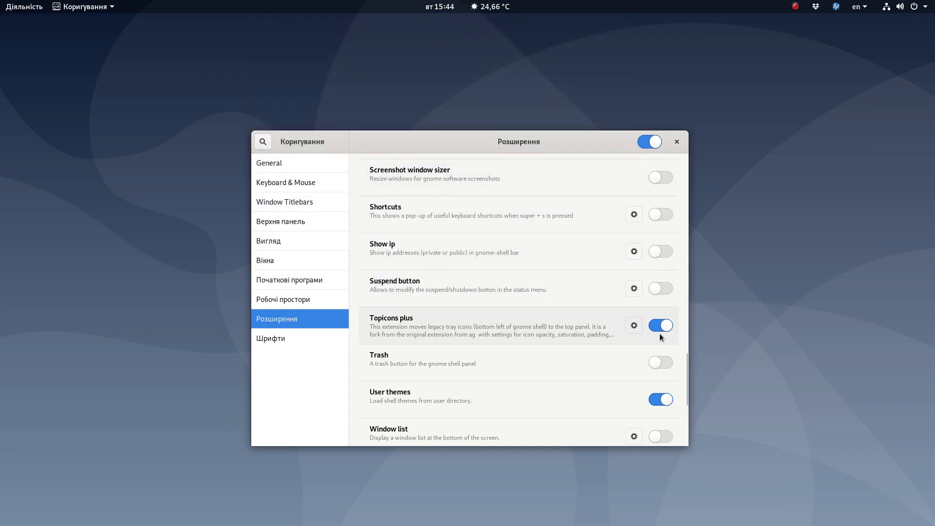
left_click(633, 325)
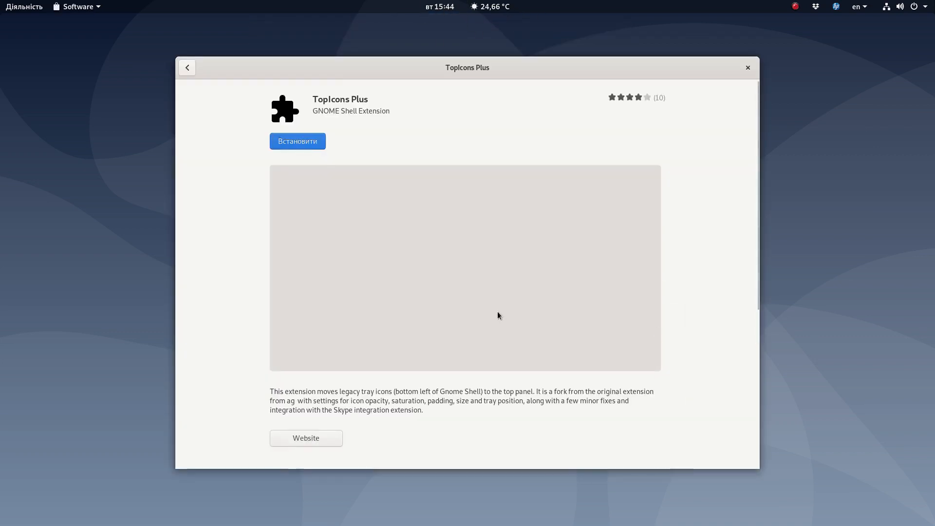
left_click(186, 67)
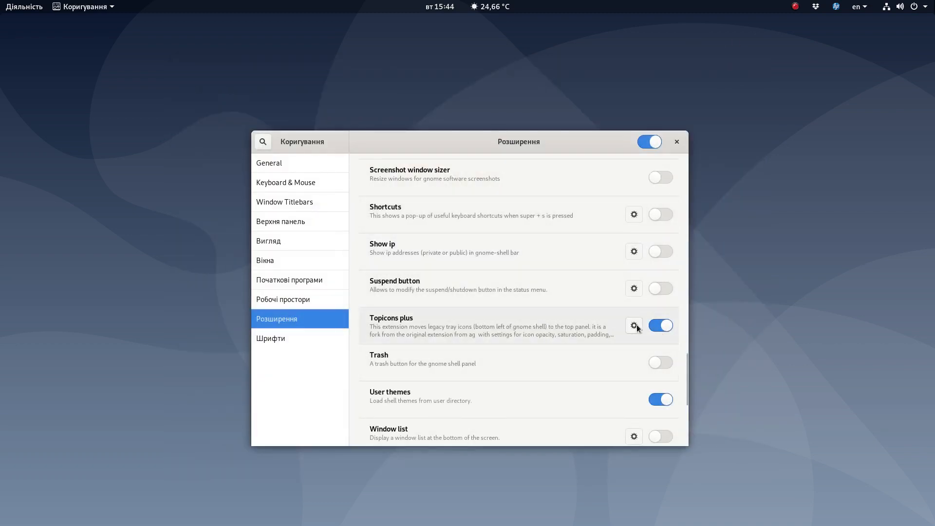
Step: Close the Tweaks window, leaving Topicons plus enabled on the bare desktop
left_click(661, 326)
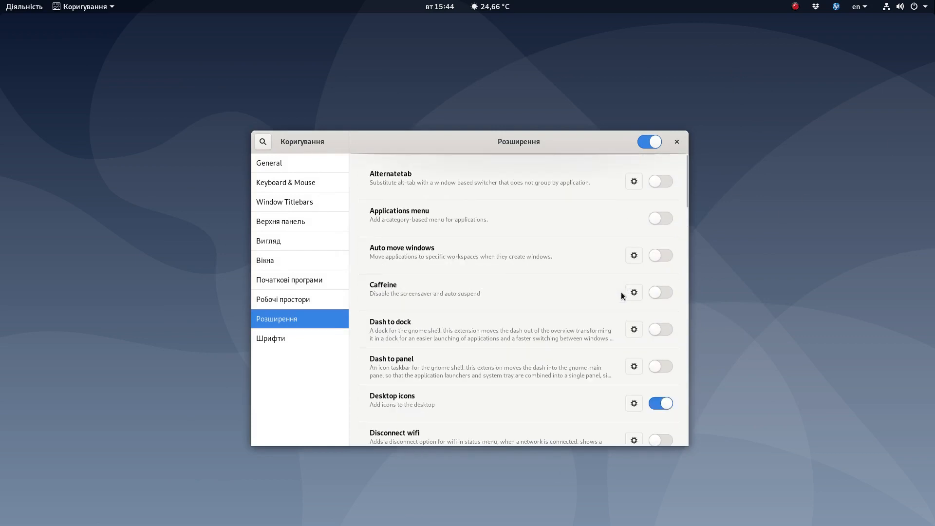
left_click(676, 142)
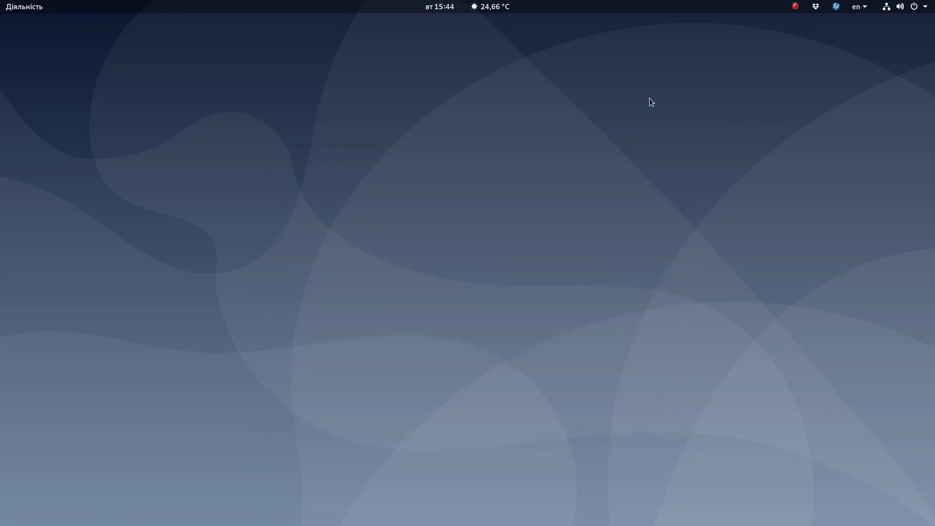
mouse_move(685, 240)
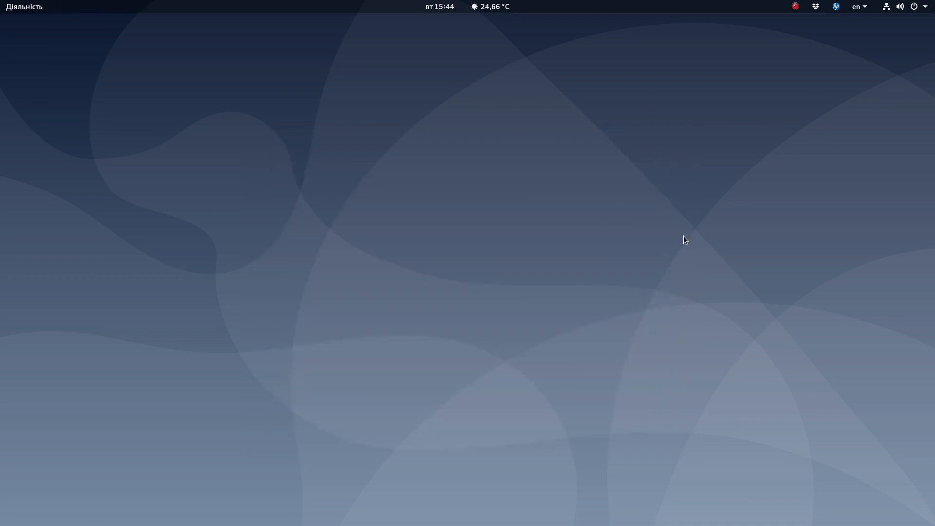
mouse_move(187, 320)
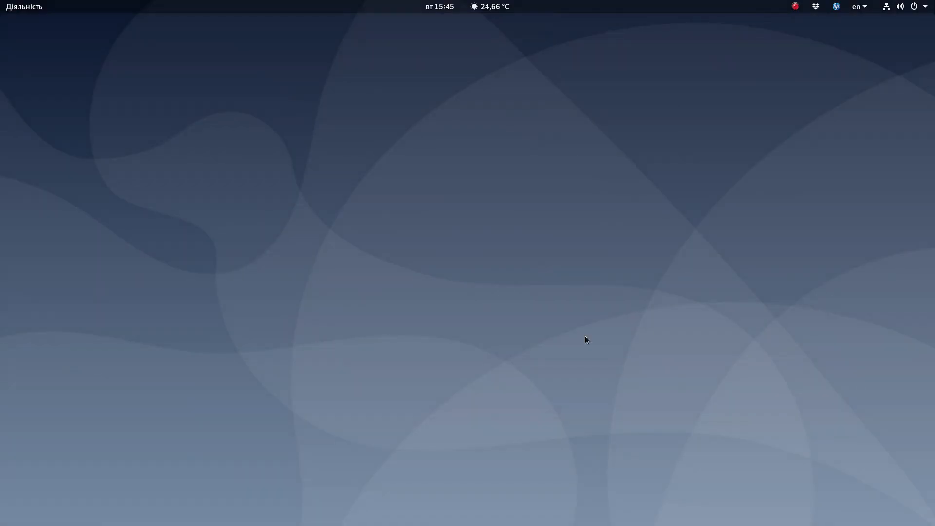
mouse_move(607, 347)
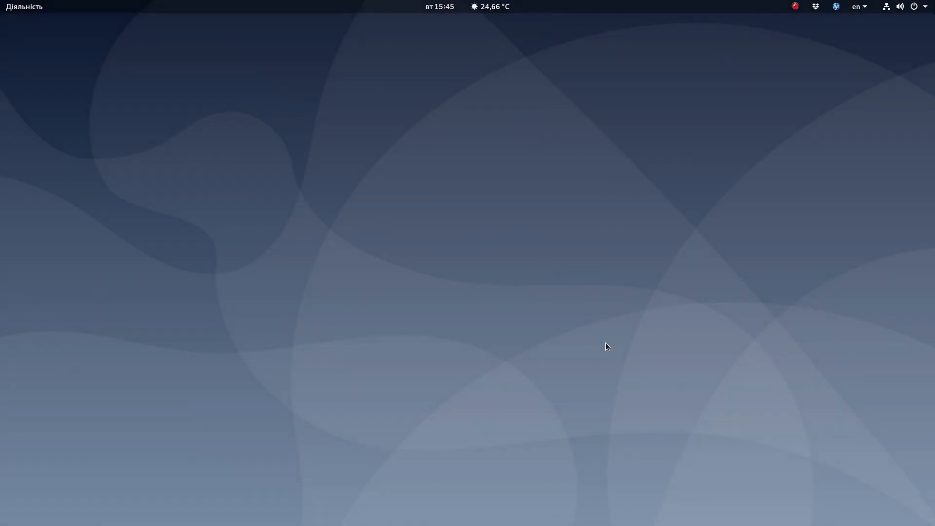
mouse_move(922, 185)
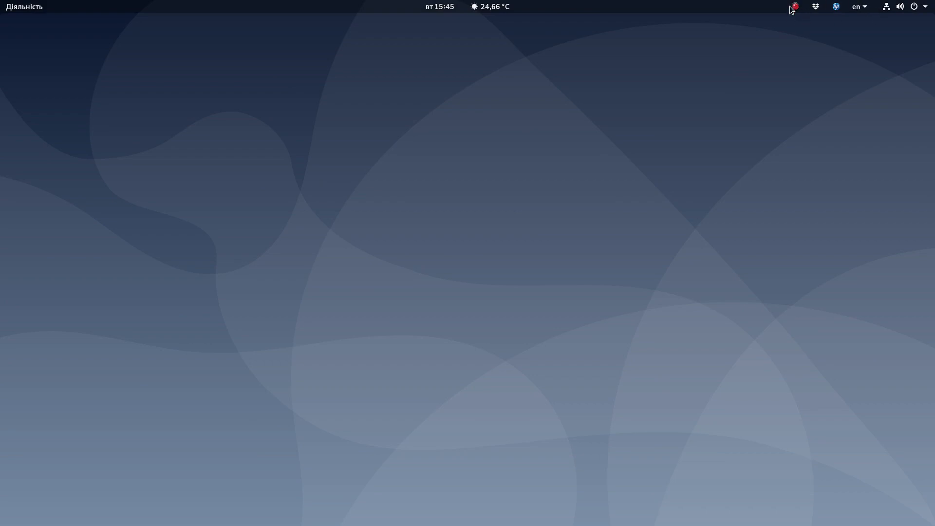
mouse_move(795, 82)
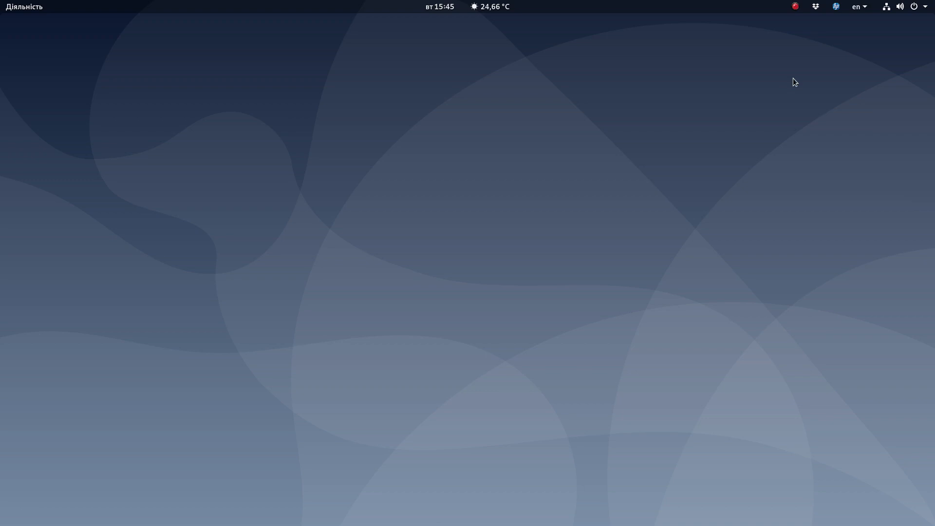
mouse_move(801, 108)
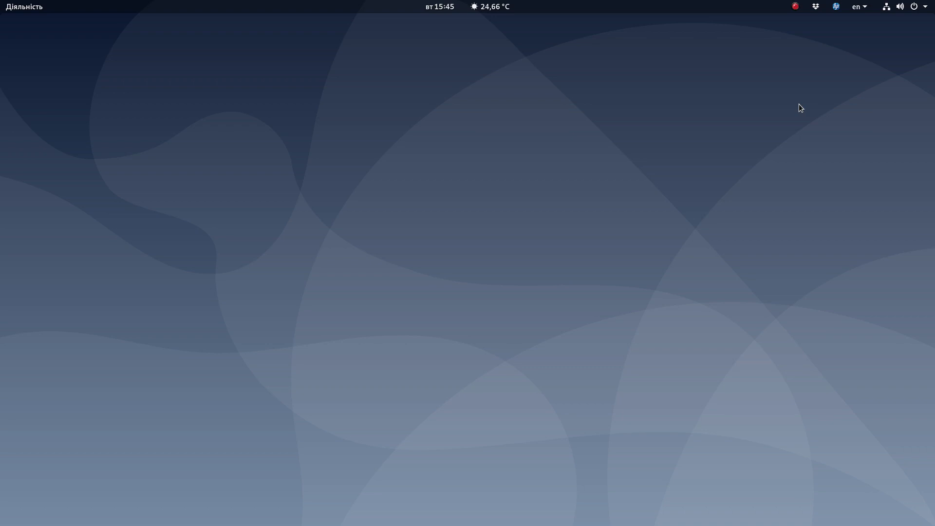
mouse_move(336, 181)
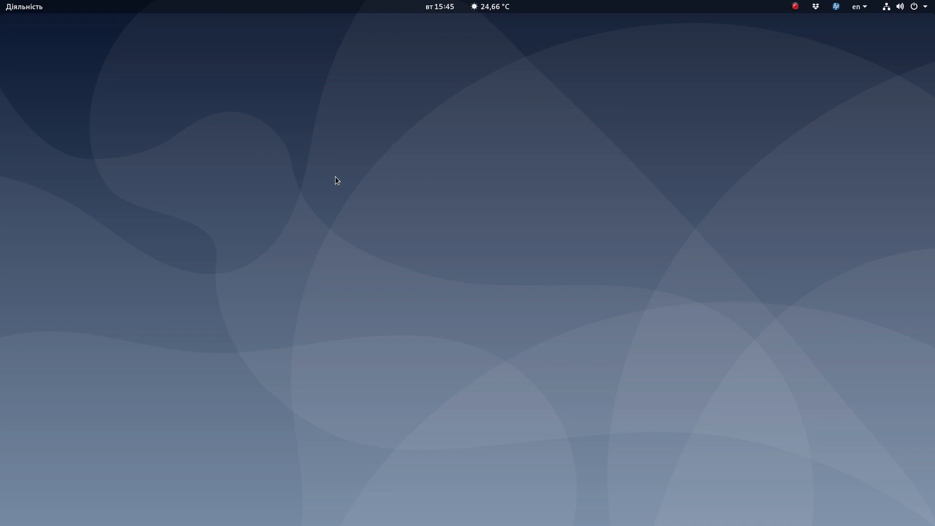
mouse_move(418, 212)
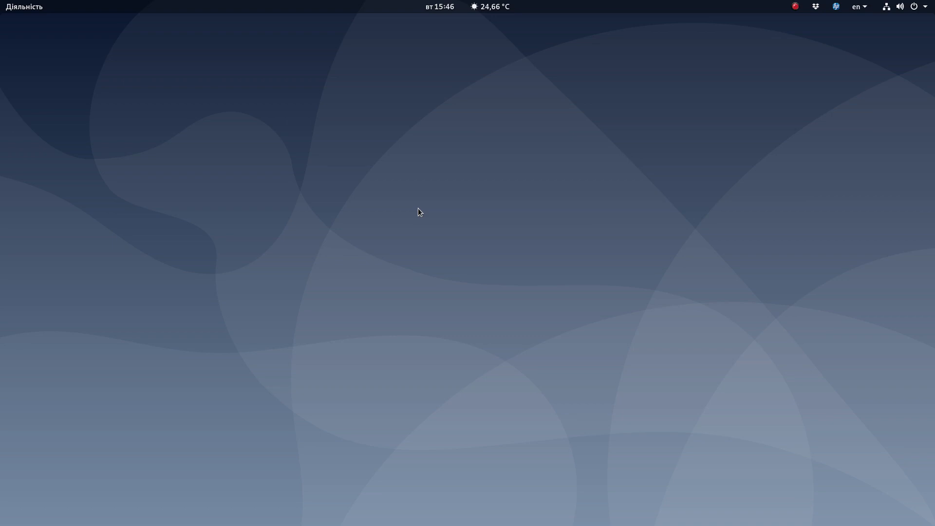
mouse_move(698, 140)
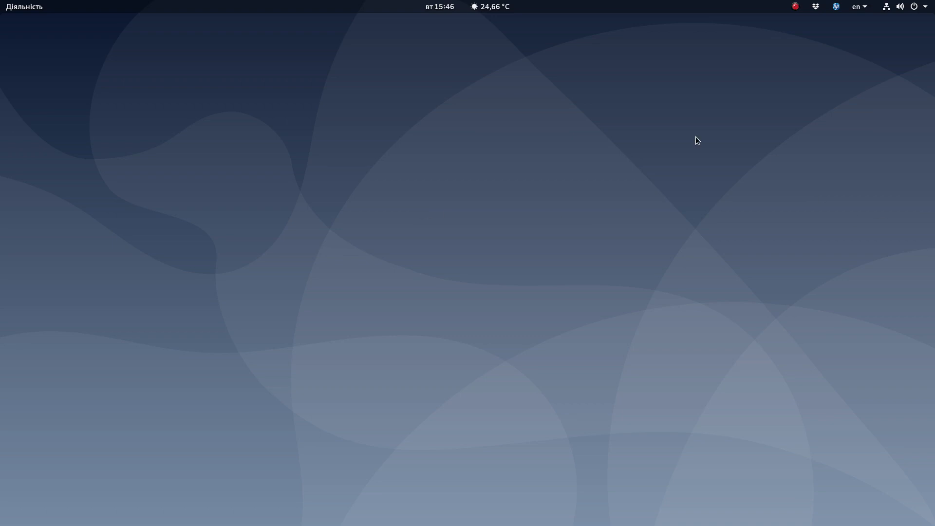
mouse_move(729, 202)
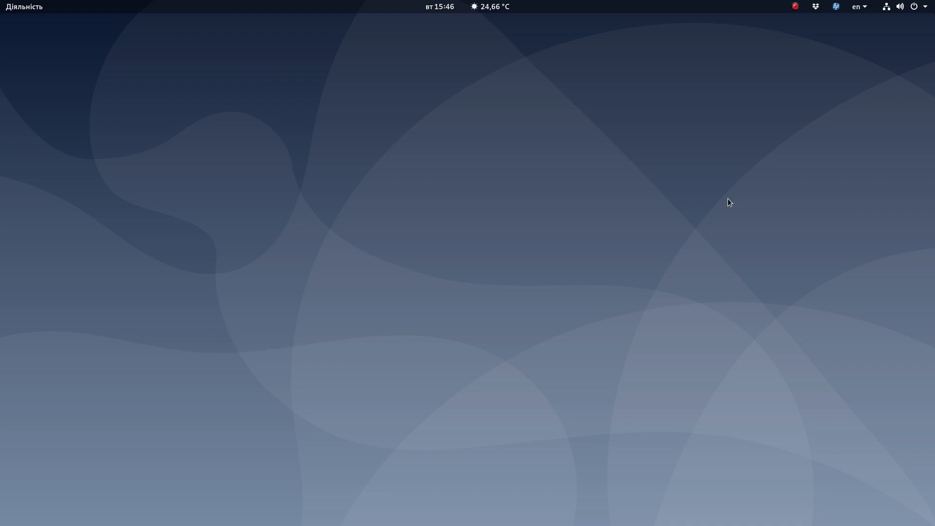
mouse_move(566, 291)
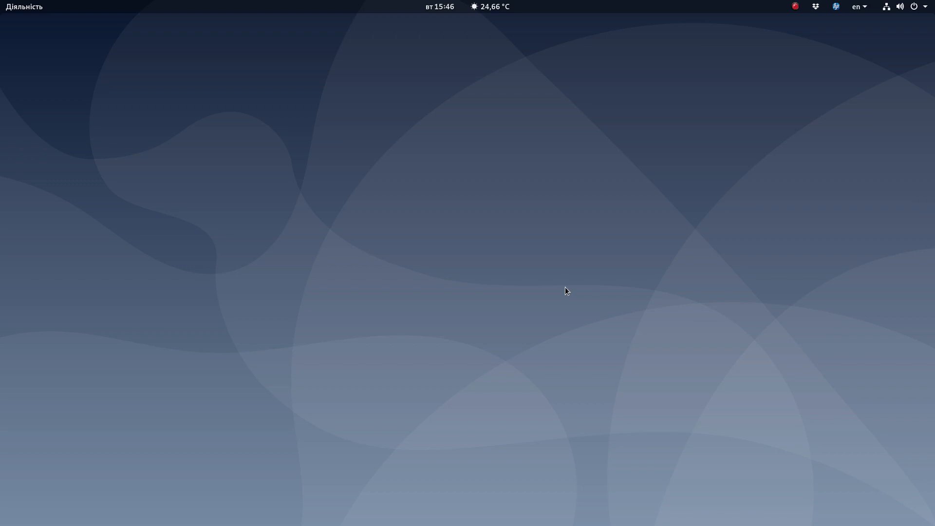
mouse_move(890, 90)
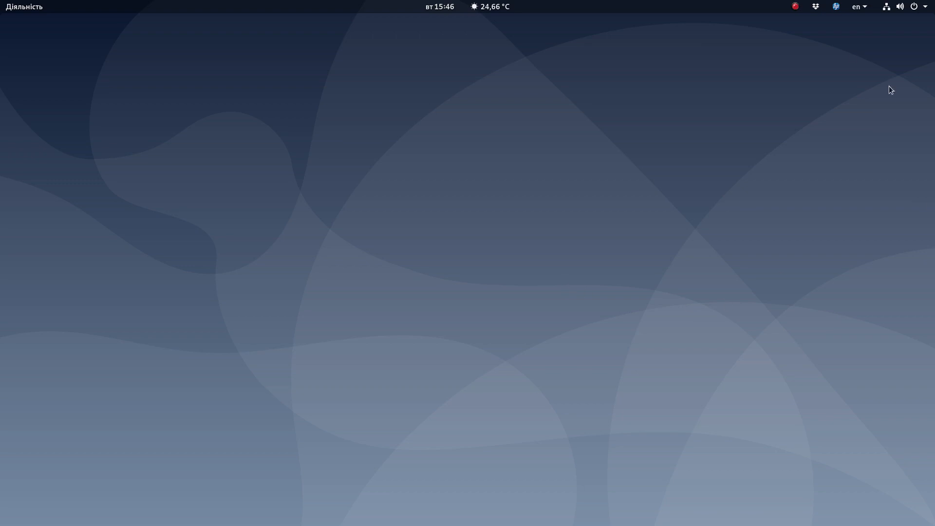
mouse_move(880, 195)
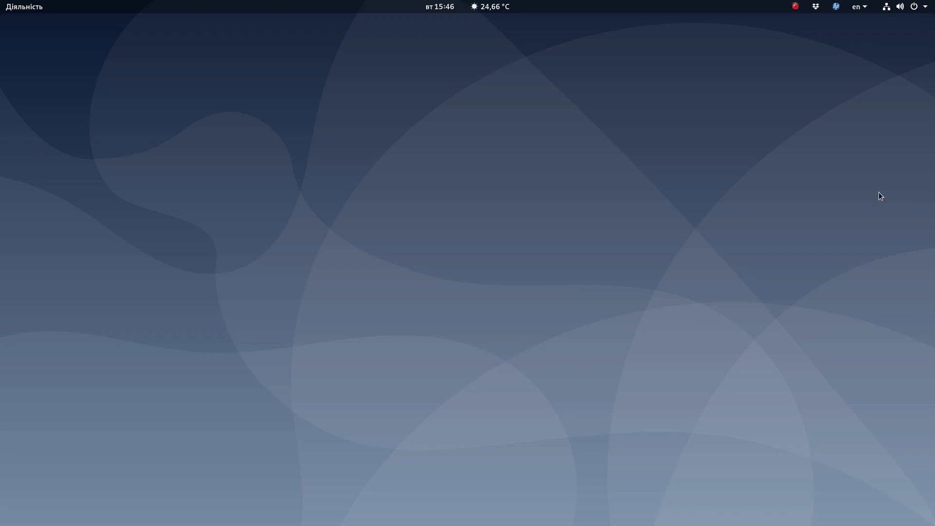
Step: Switch the keyboard layout from en to uk via the top-bar input indicator
left_click(856, 7)
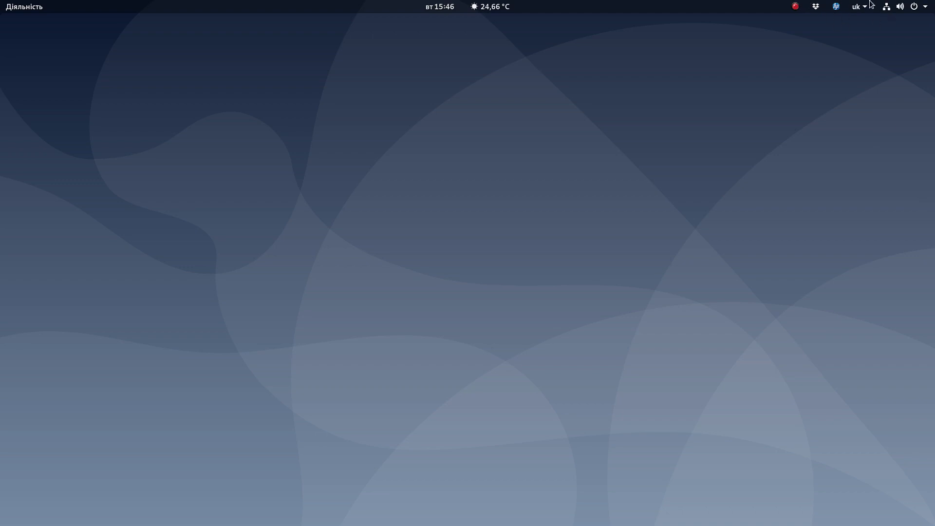
mouse_move(791, 4)
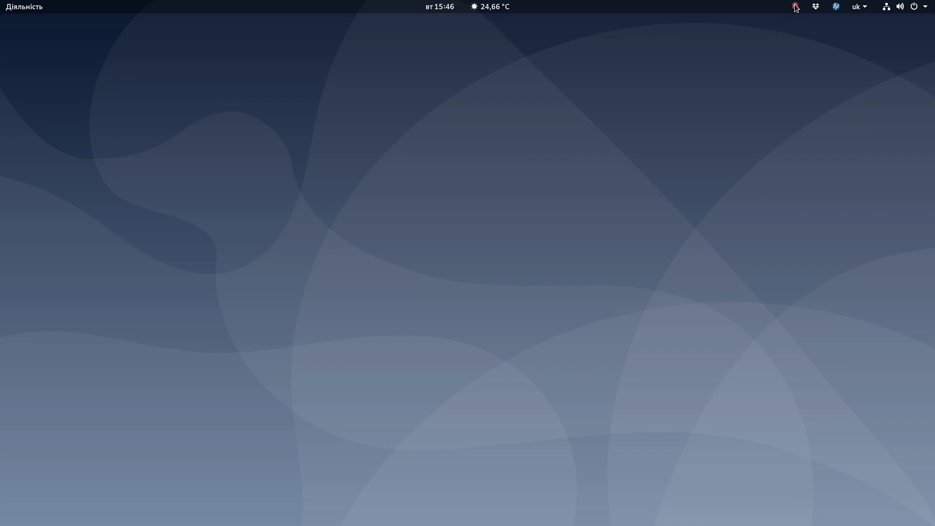
mouse_move(474, 281)
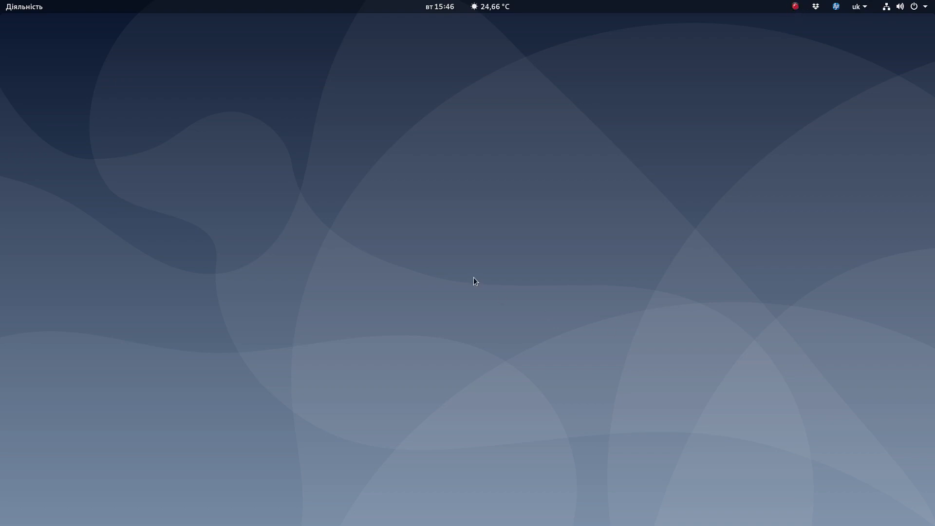